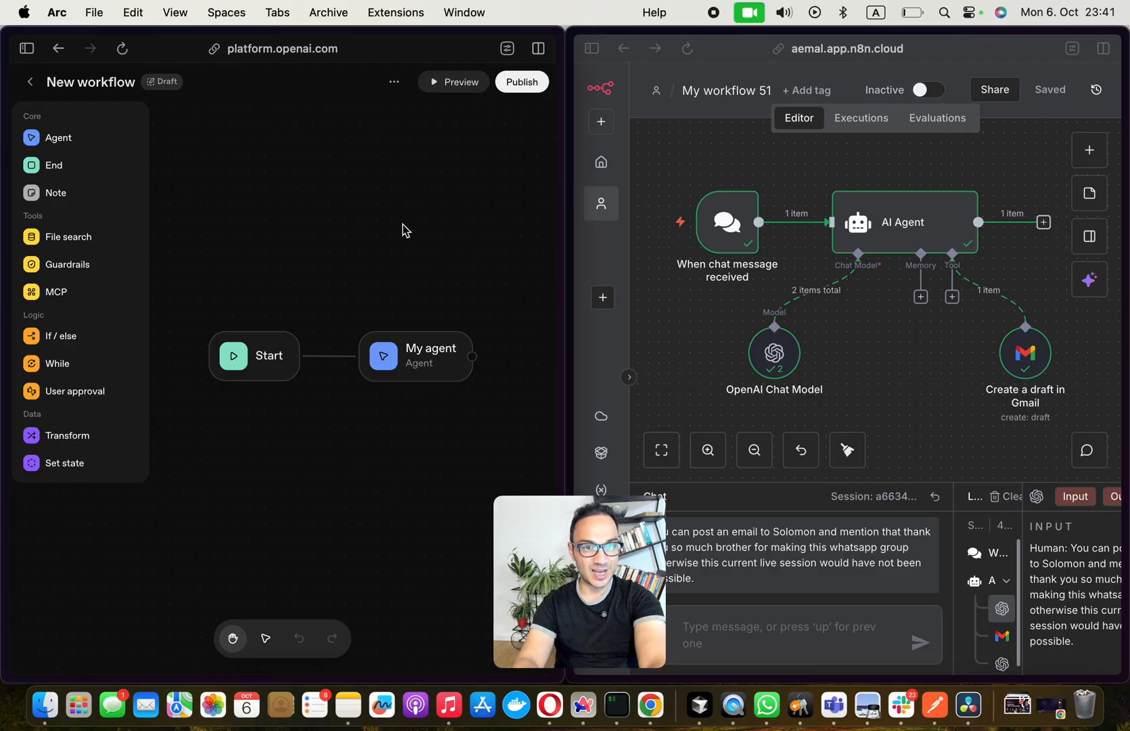
mouse_move(425, 229)
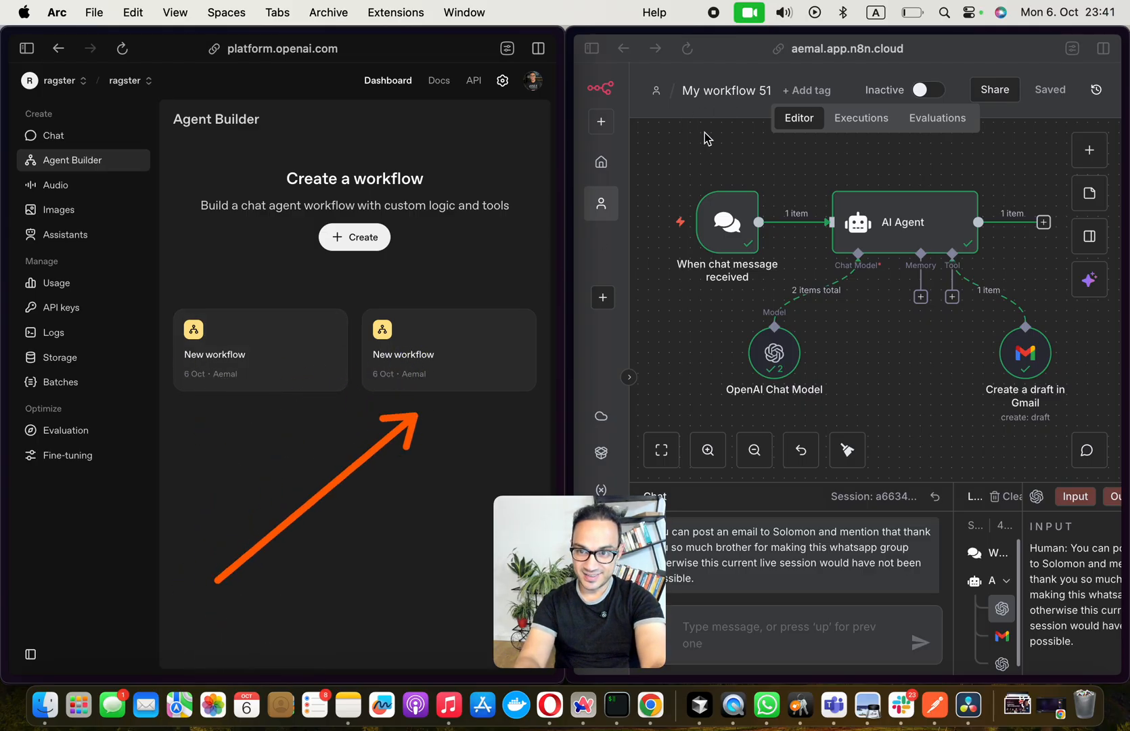
- Return to the Agent Builder workflow list showing the two draft workflows
left_click(726, 90)
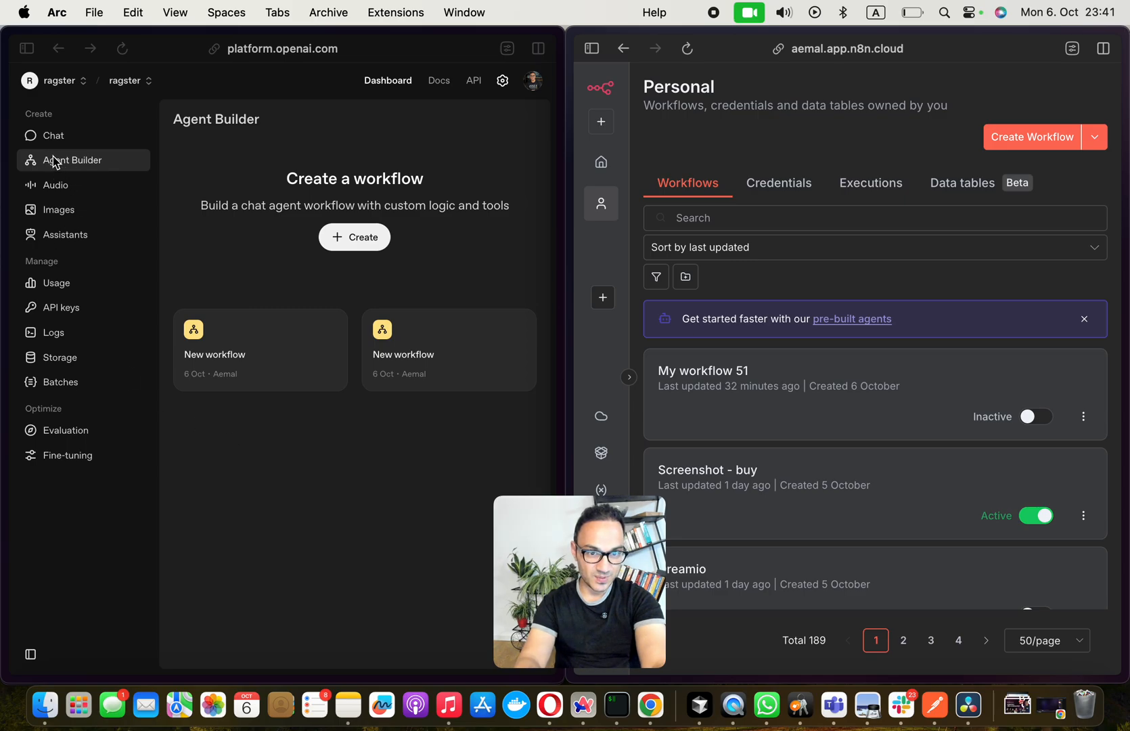
mouse_move(95, 132)
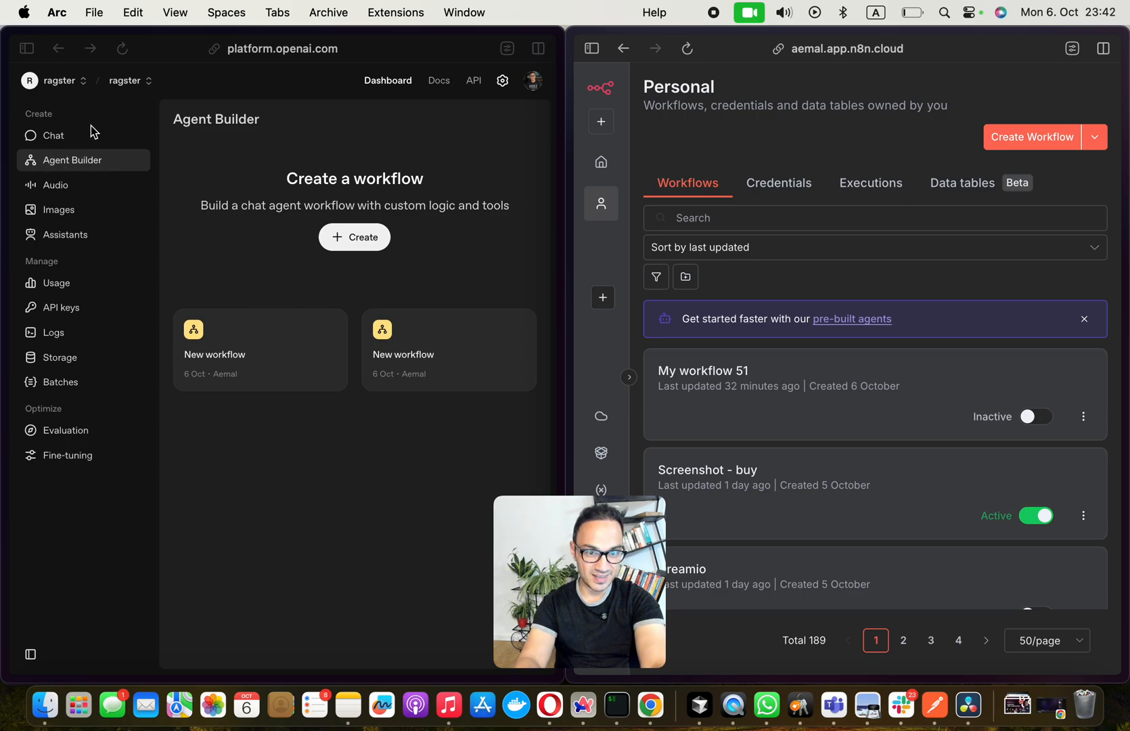
mouse_move(267, 486)
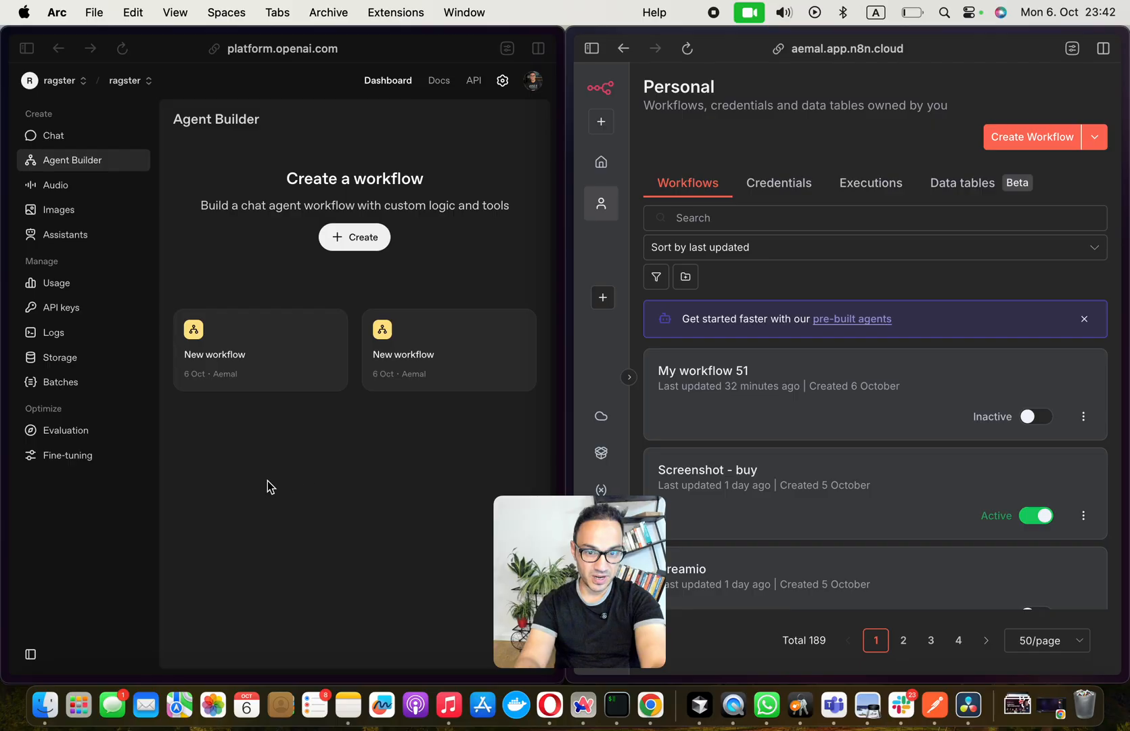
- Open the draft workflow, move My agent higher, and inspect Start's input_as_text variable
left_click(354, 236)
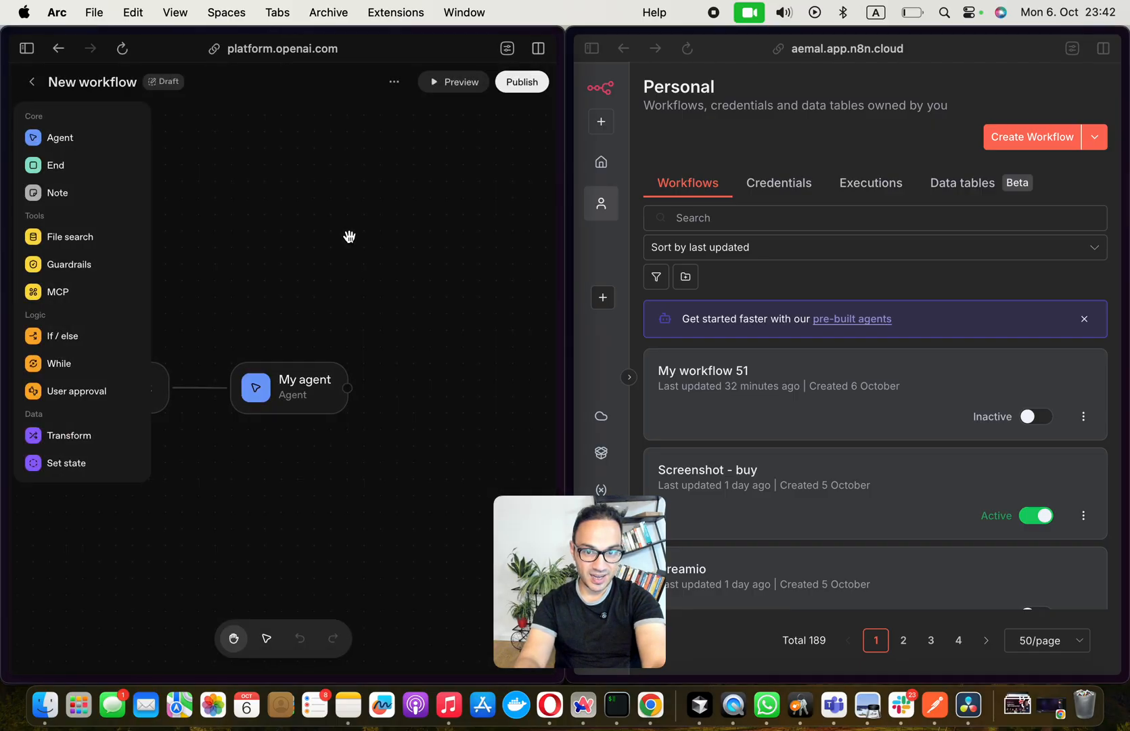
left_click_drag(350, 236, 256, 487)
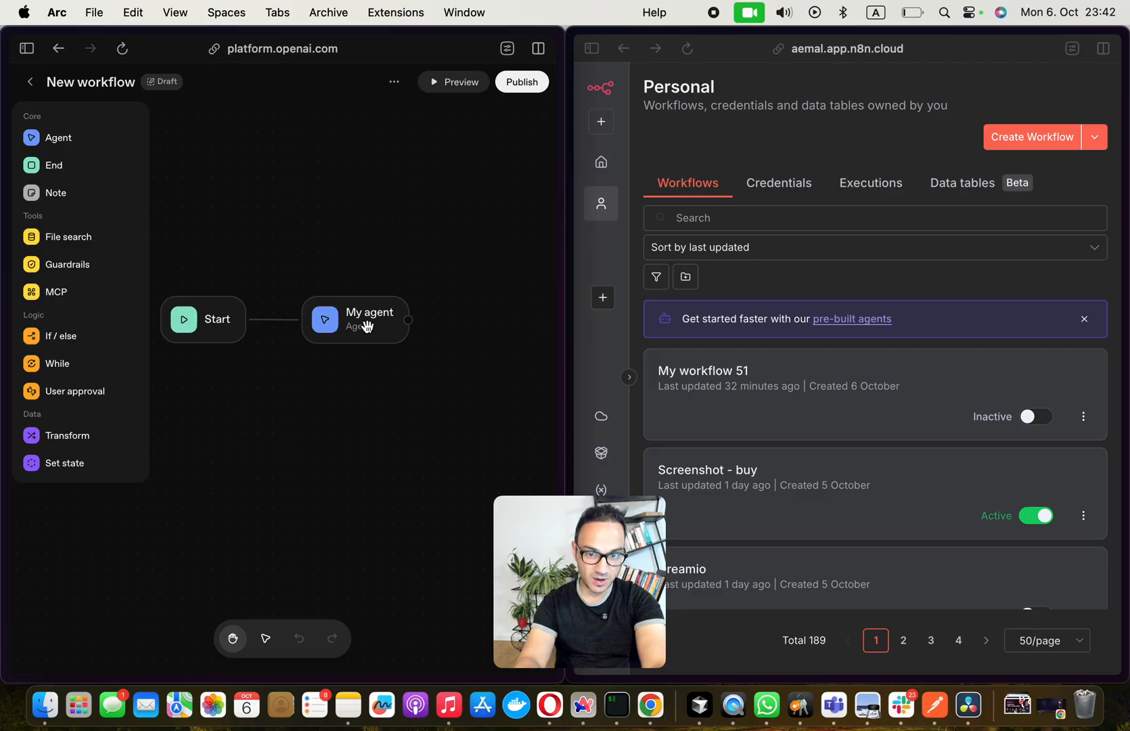
left_click(367, 319)
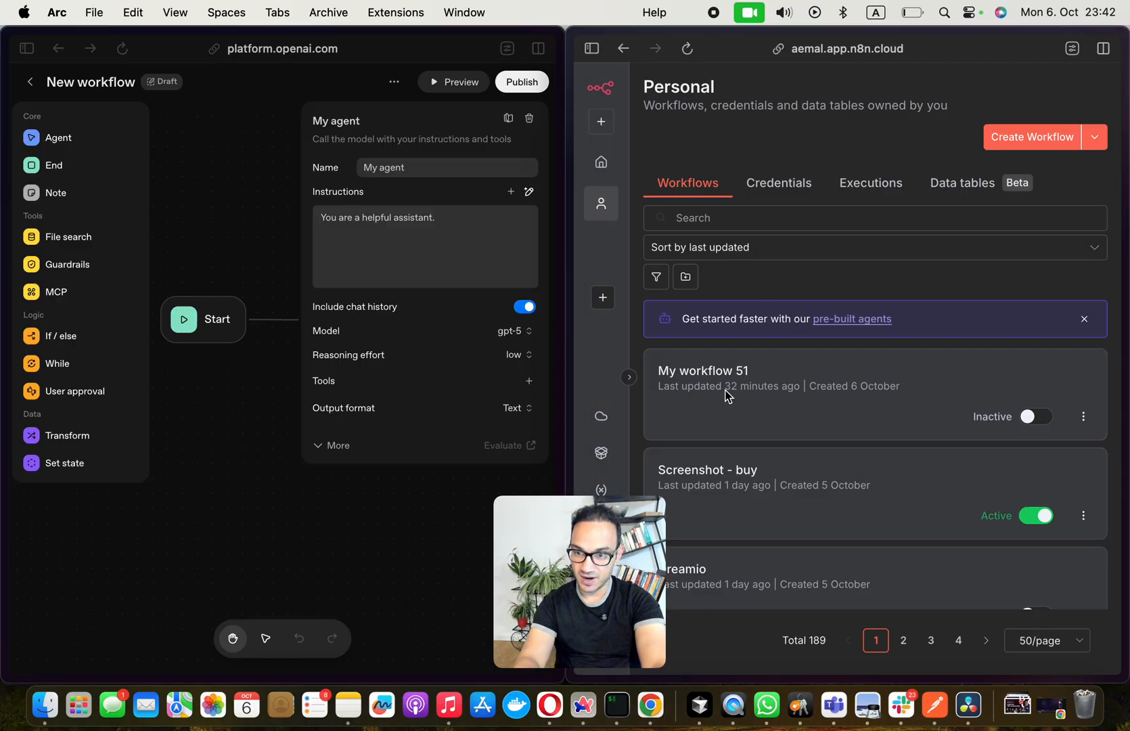
left_click(702, 370)
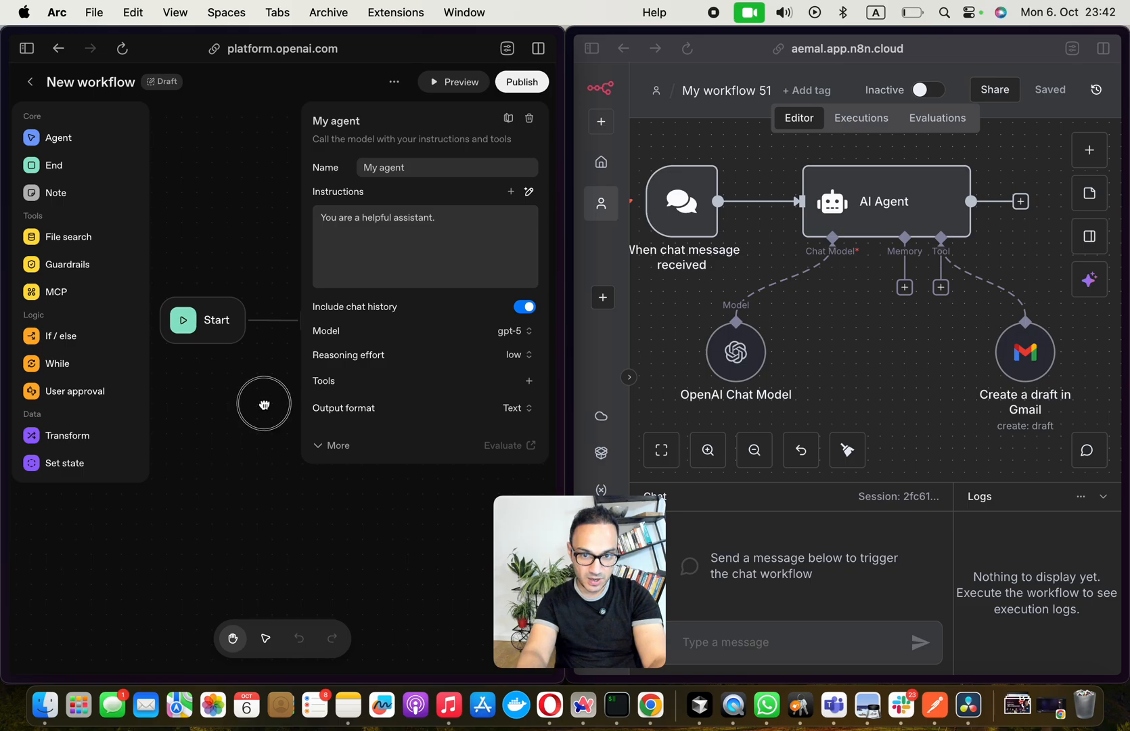
mouse_move(279, 266)
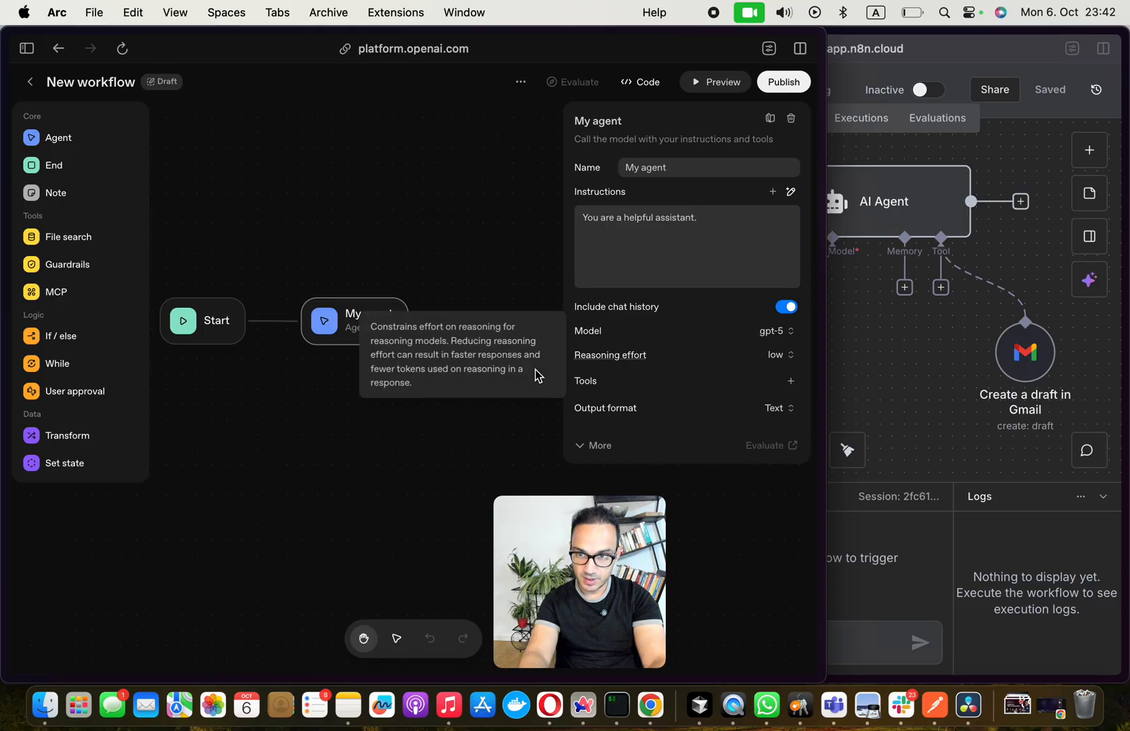
mouse_move(358, 259)
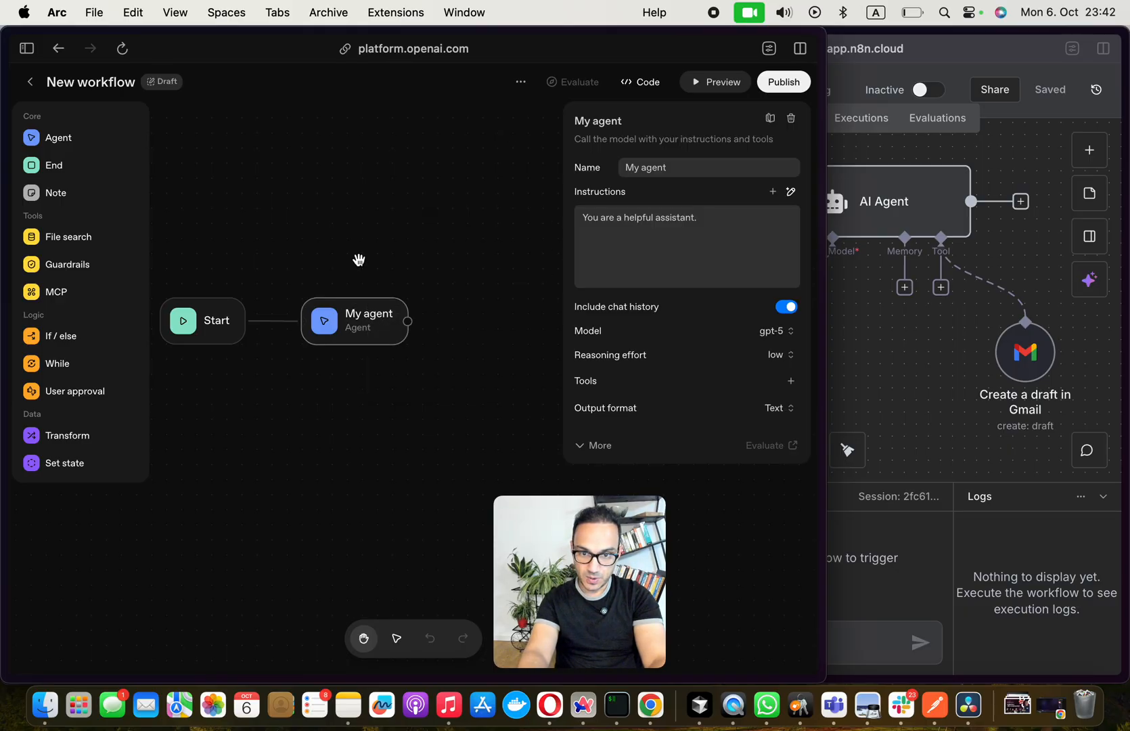
left_click_drag(353, 321, 445, 230)
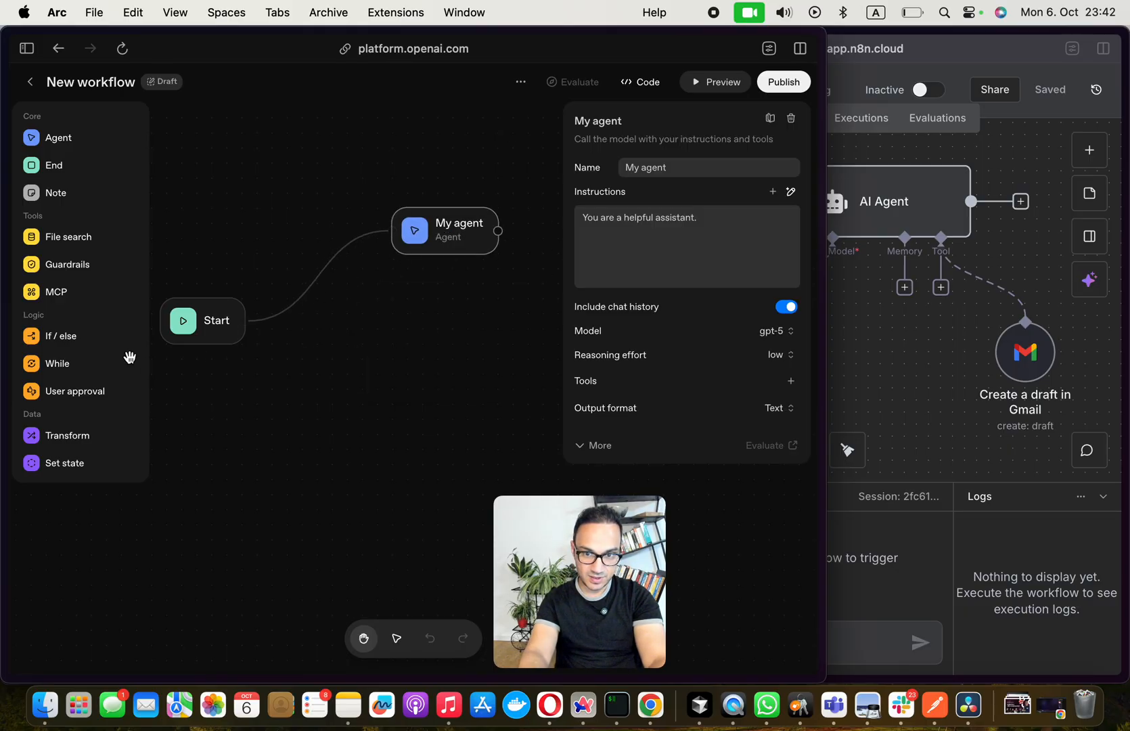
left_click(202, 320)
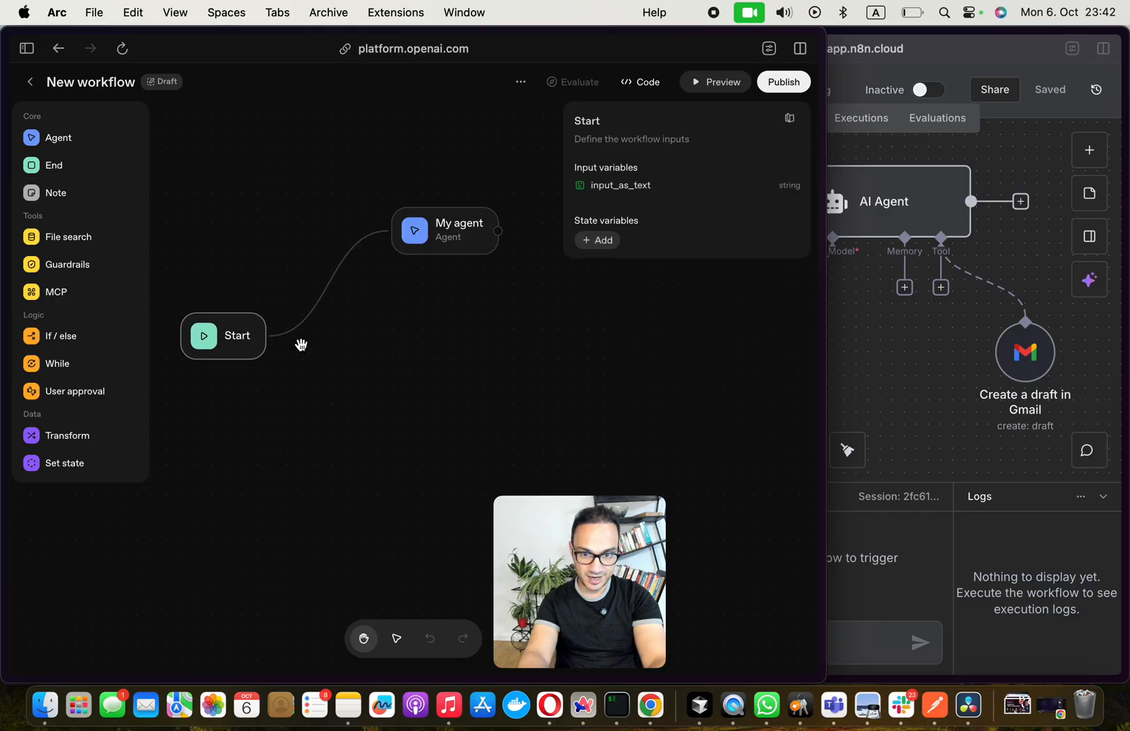
mouse_move(267, 331)
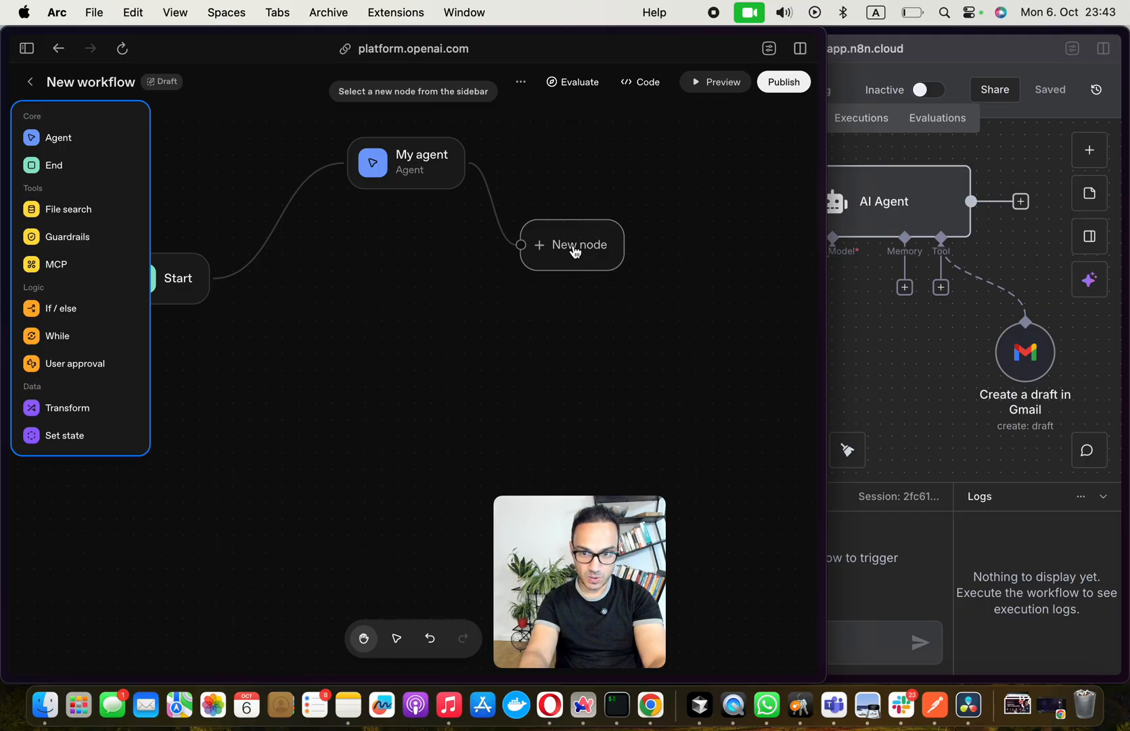
- Add a hosted Gmail MCP server tool to My agent and request an access token
left_click(407, 162)
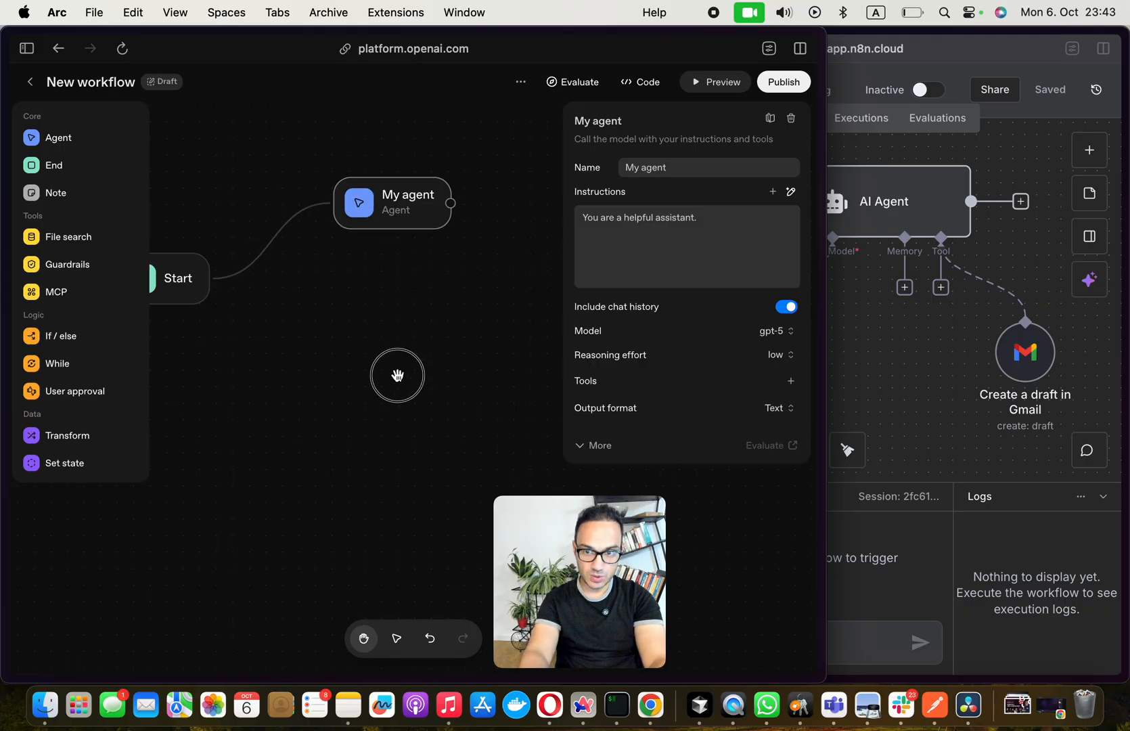
left_click_drag(392, 203, 389, 230)
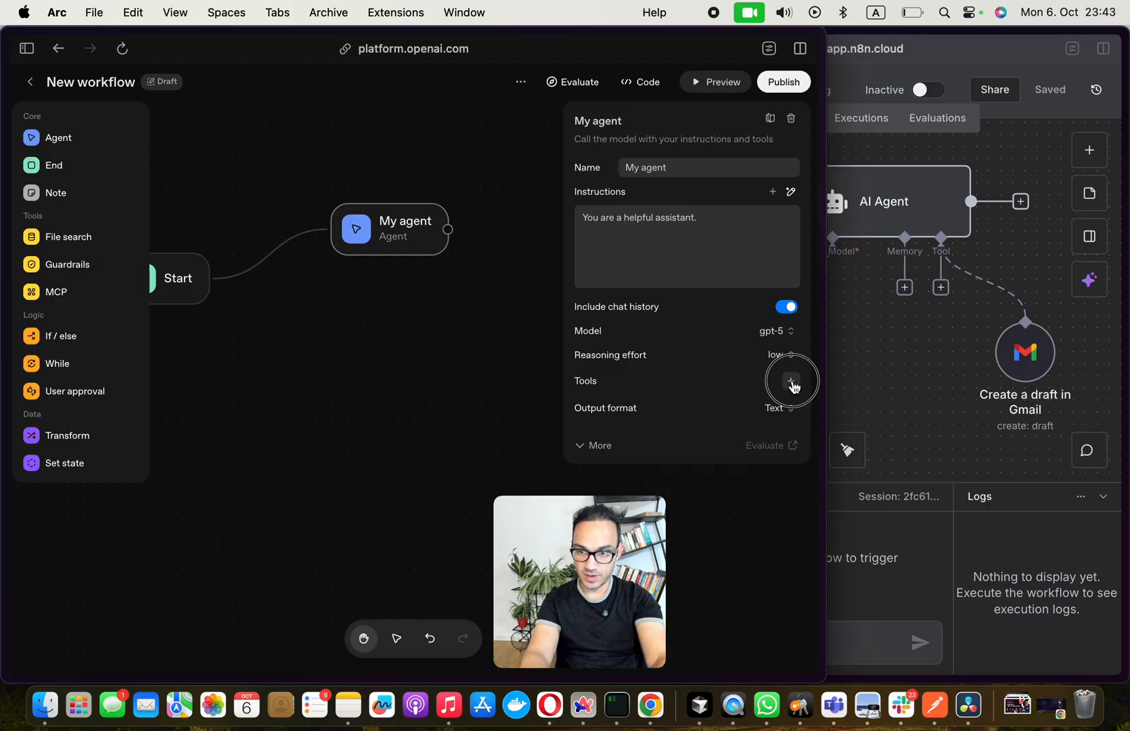
left_click(791, 380)
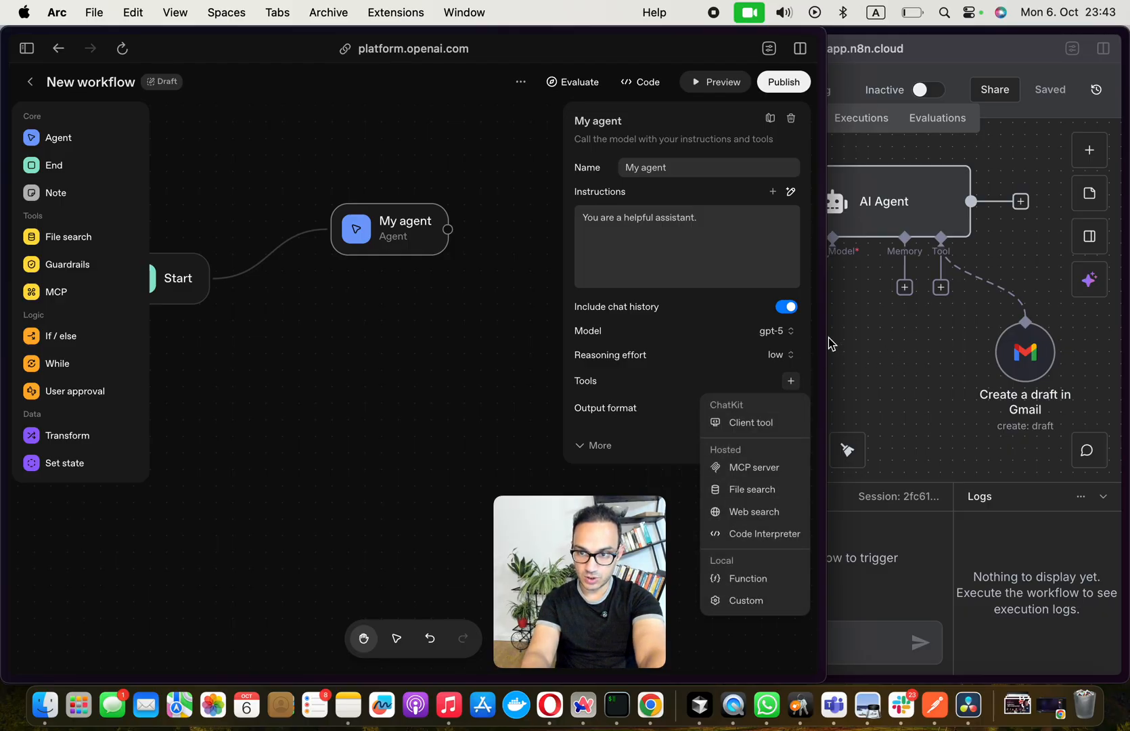
mouse_move(945, 265)
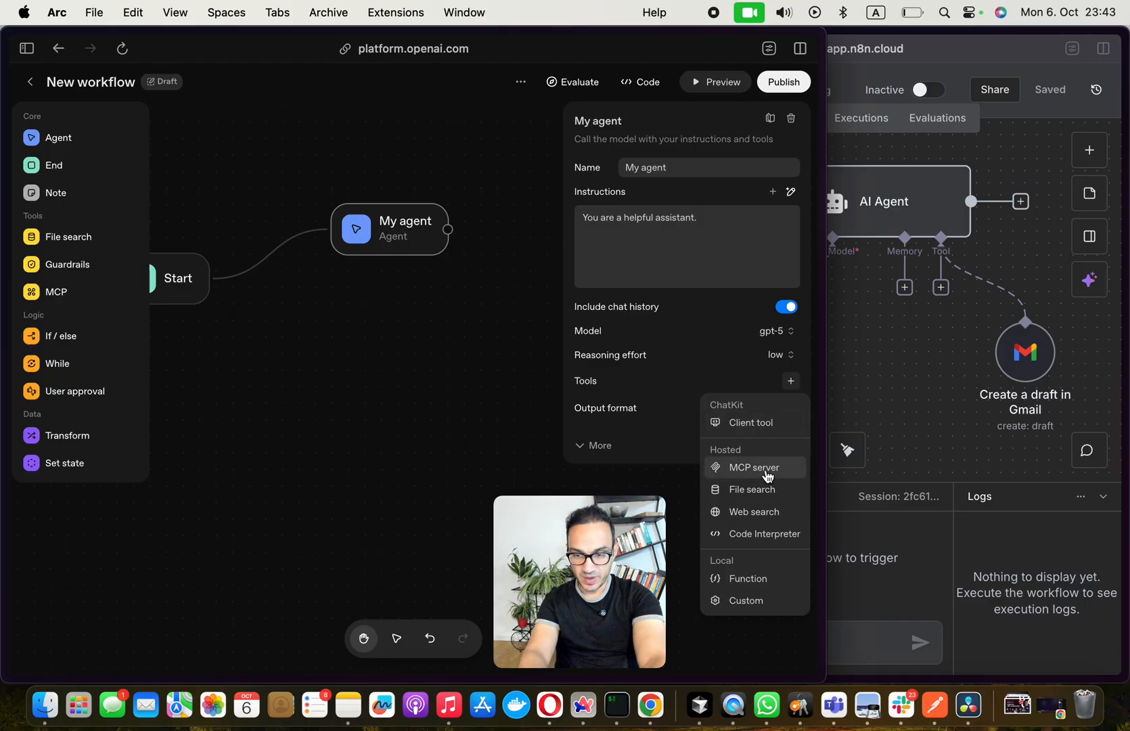
mouse_move(772, 473)
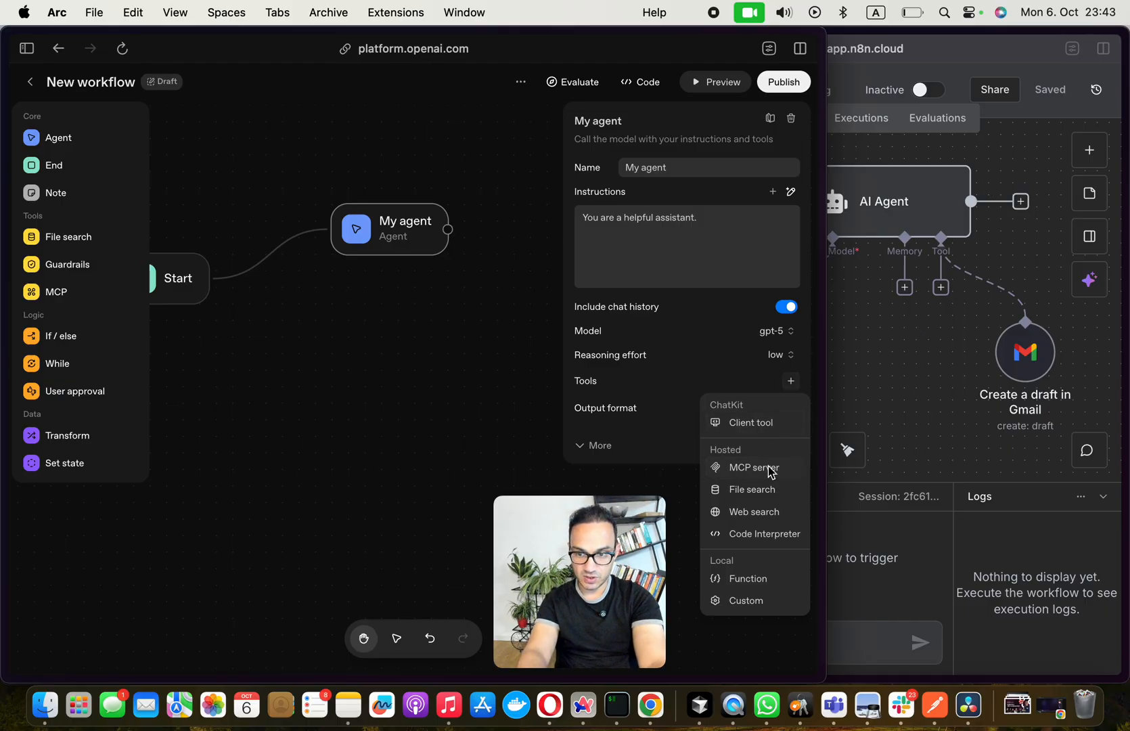
left_click(753, 467)
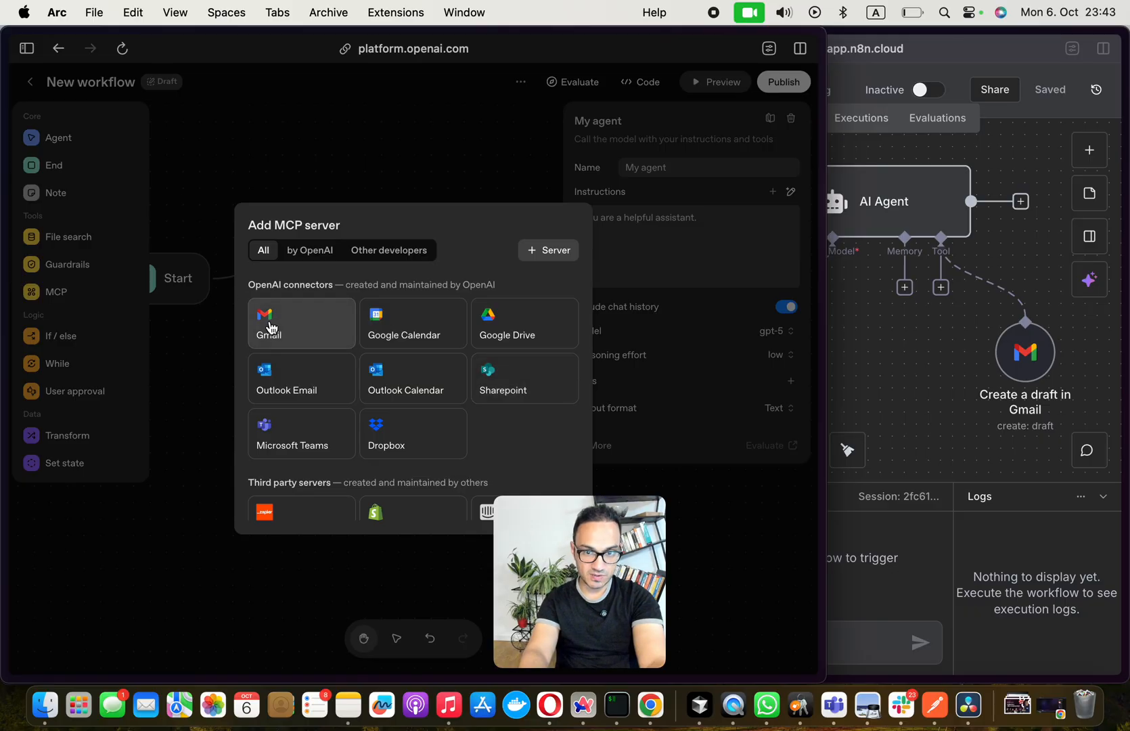
left_click(301, 322)
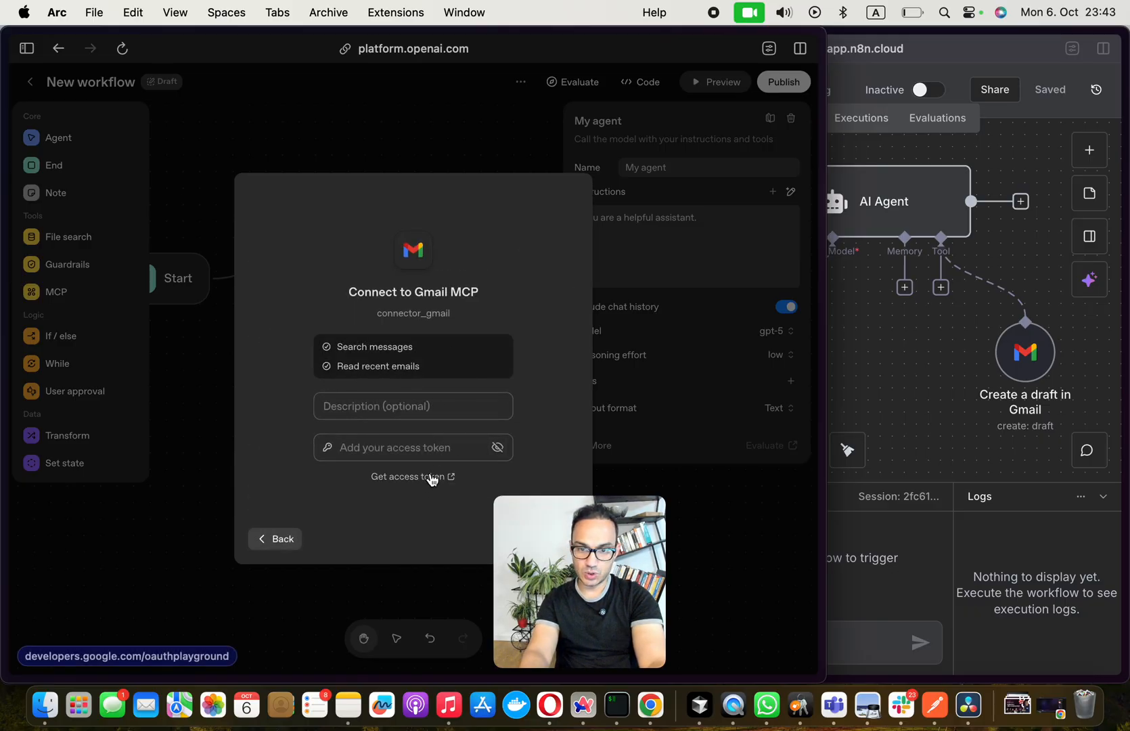
left_click(407, 476)
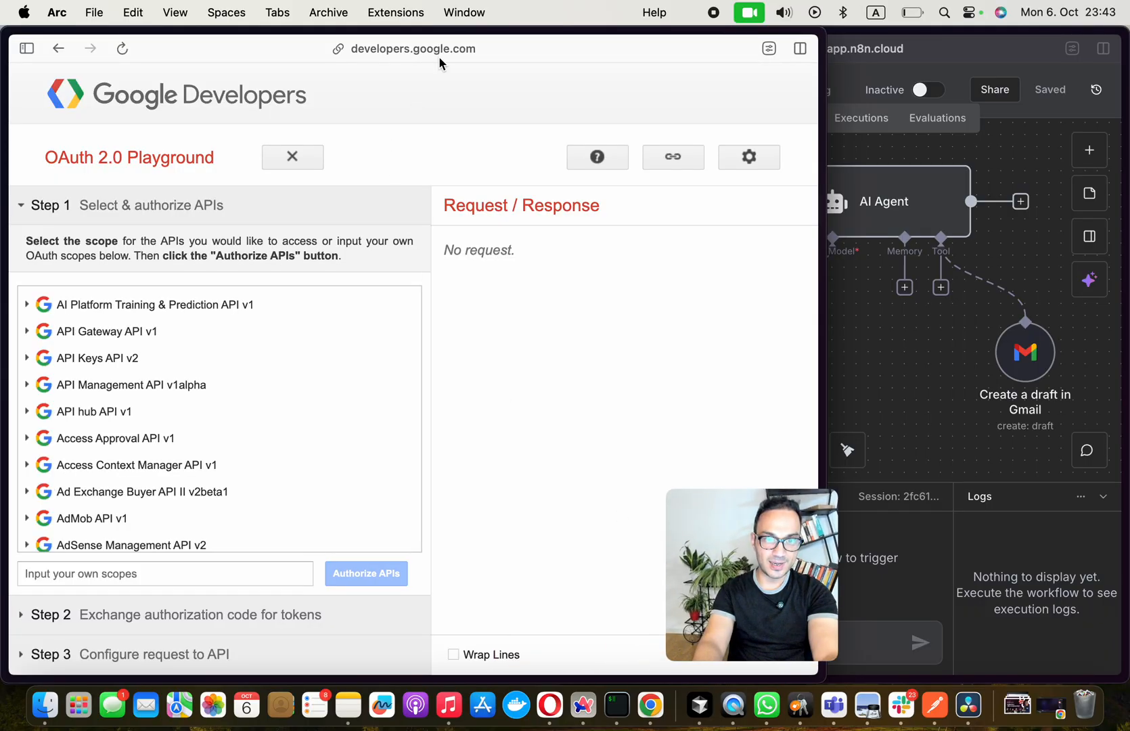
- Search the playground's API list for Gmail and expand the Gmail API v1 scopes
left_click(413, 48)
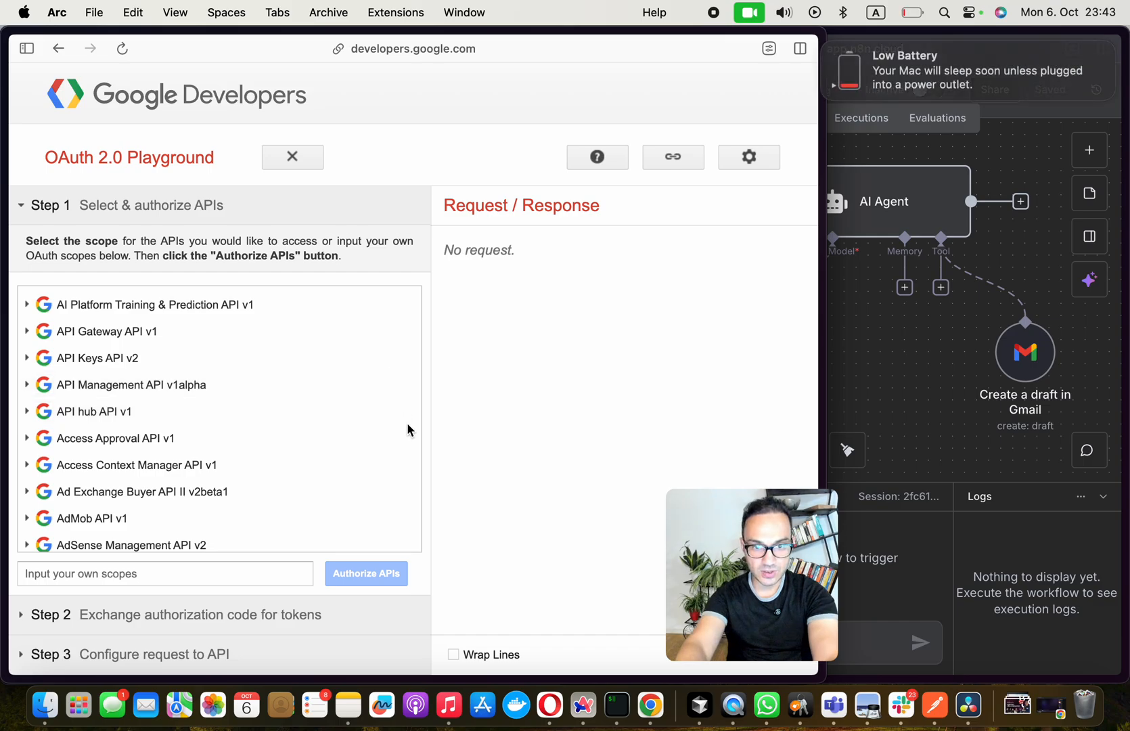
type("gamil")
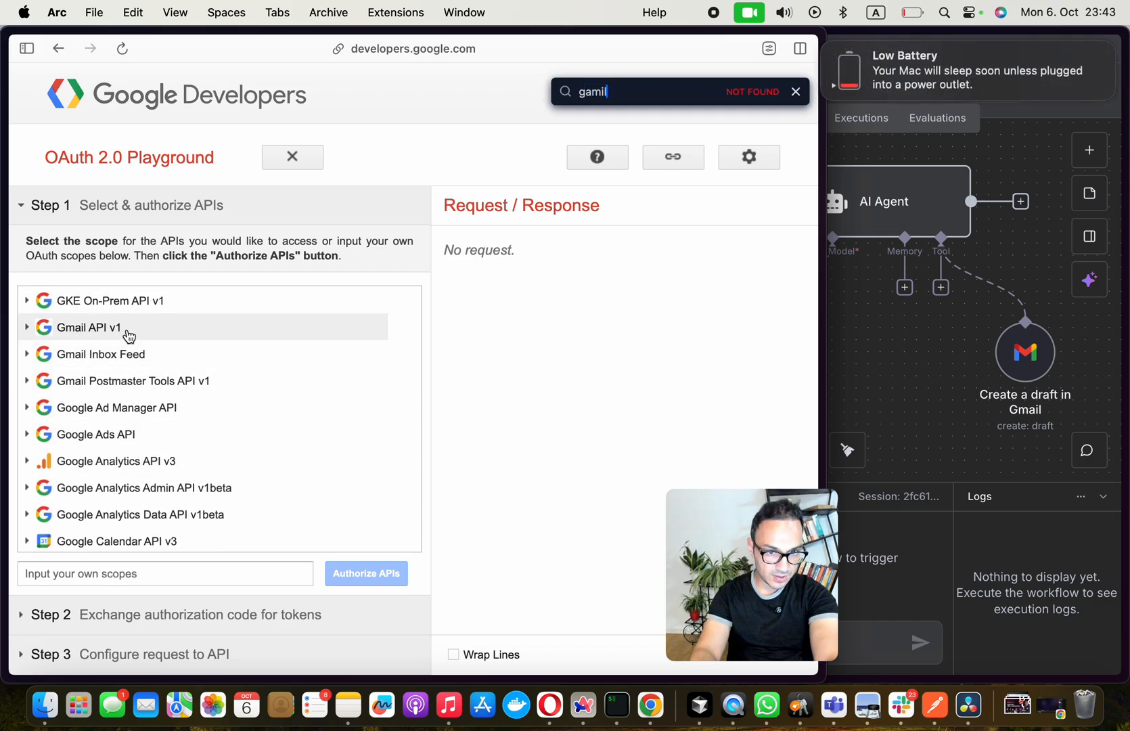
left_click(88, 327)
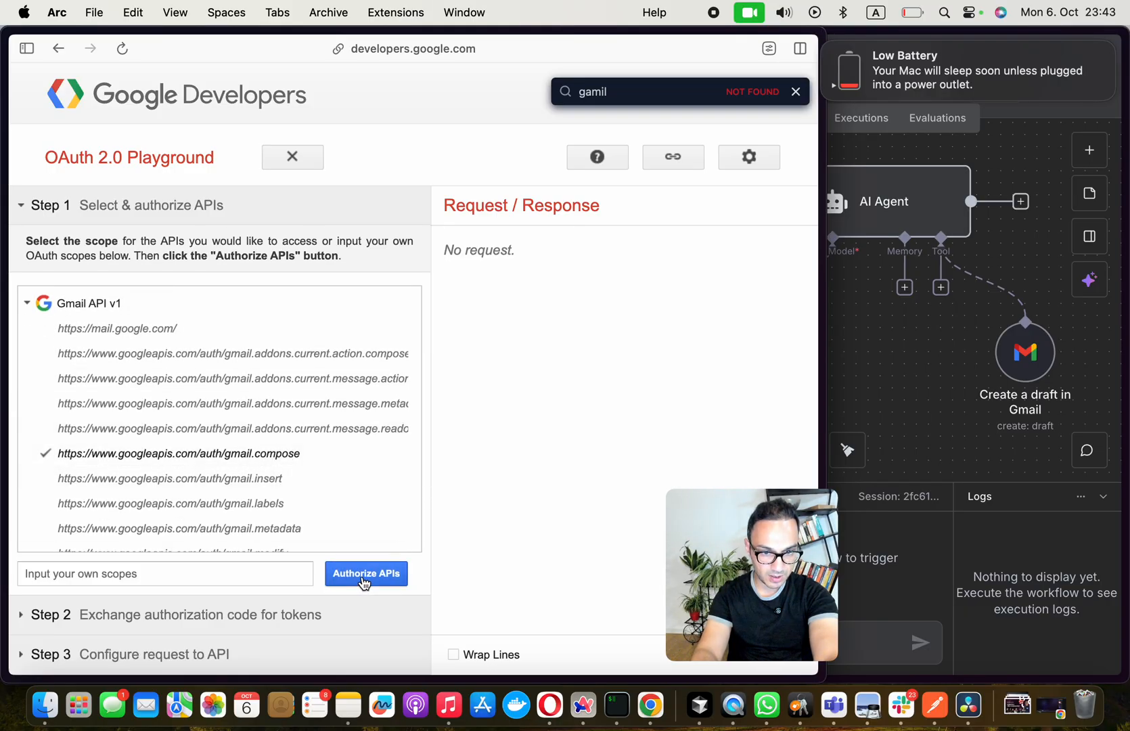
- Authorize gmail.compose for the Google account and exchange the authorization code for tokens
left_click(366, 574)
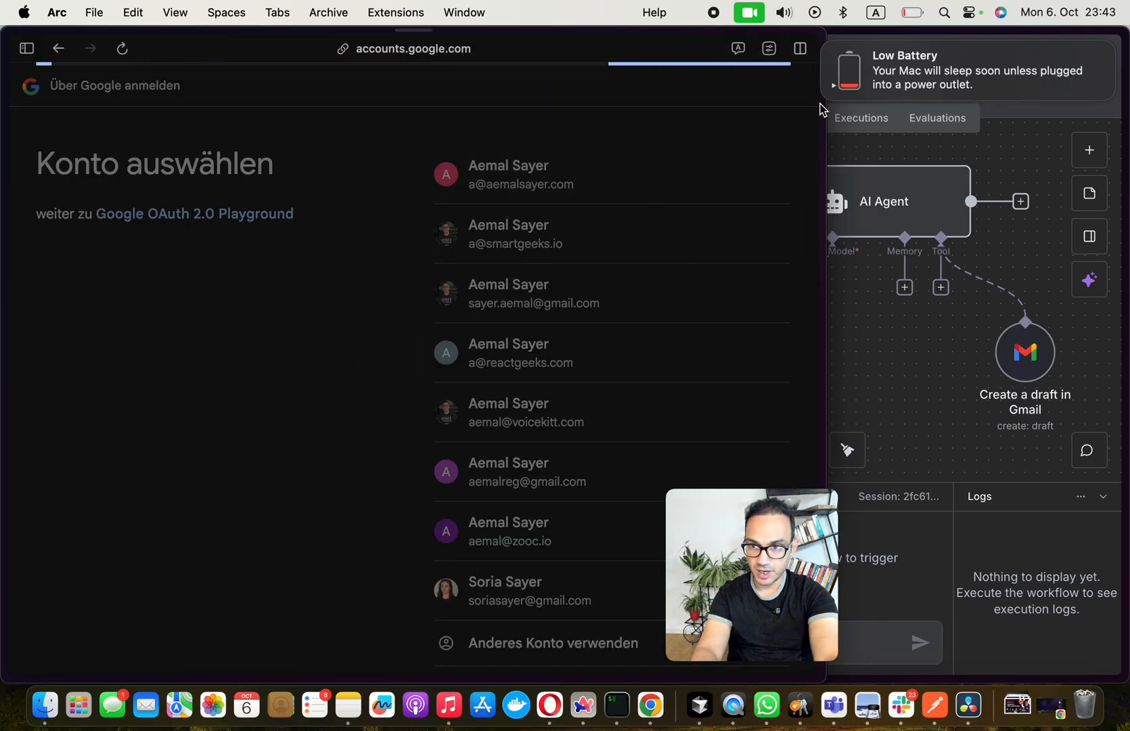
left_click(509, 175)
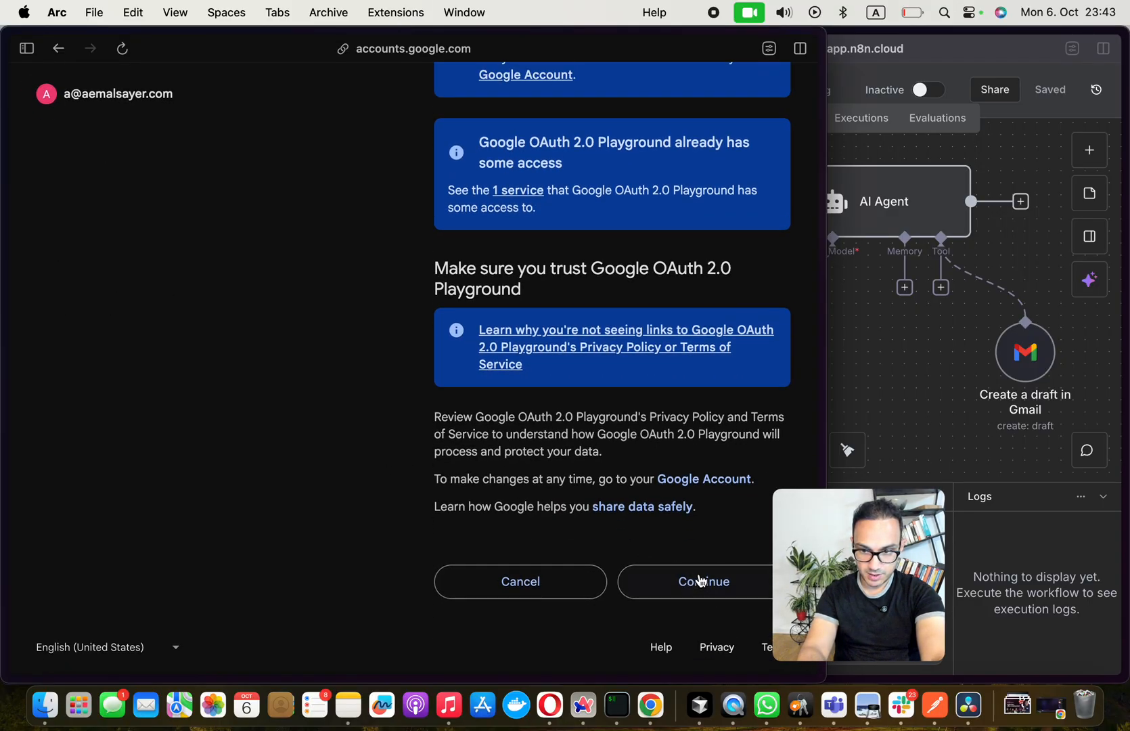
left_click(702, 583)
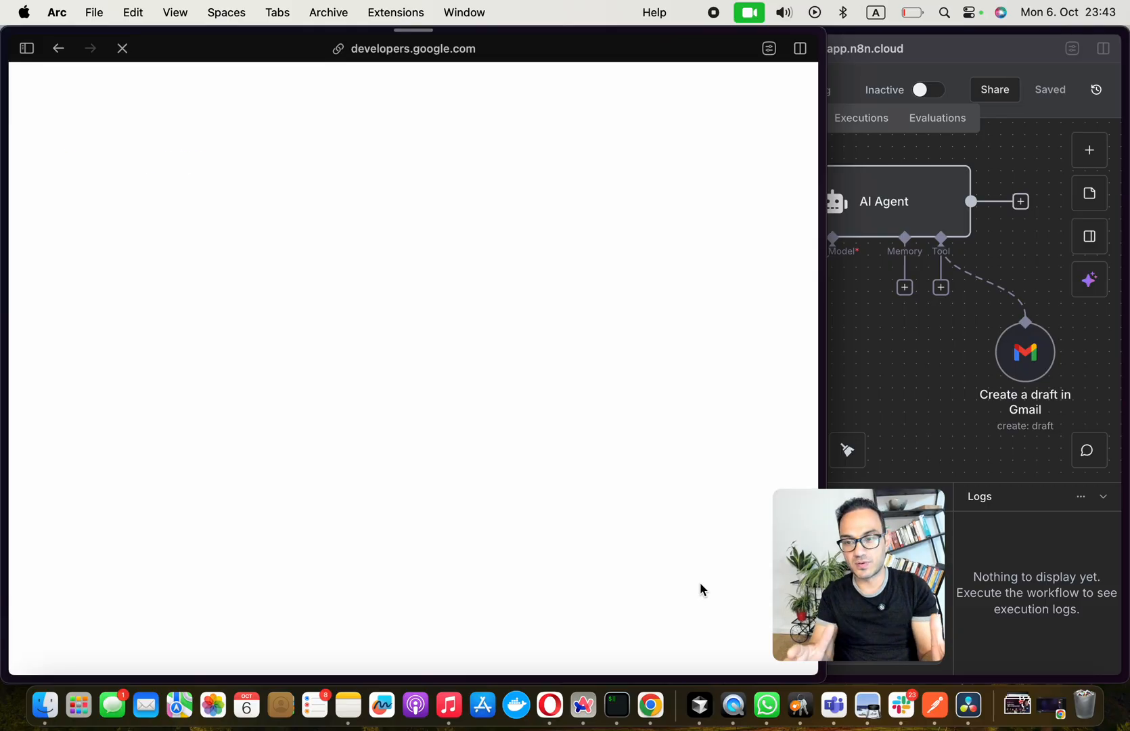
left_click(223, 386)
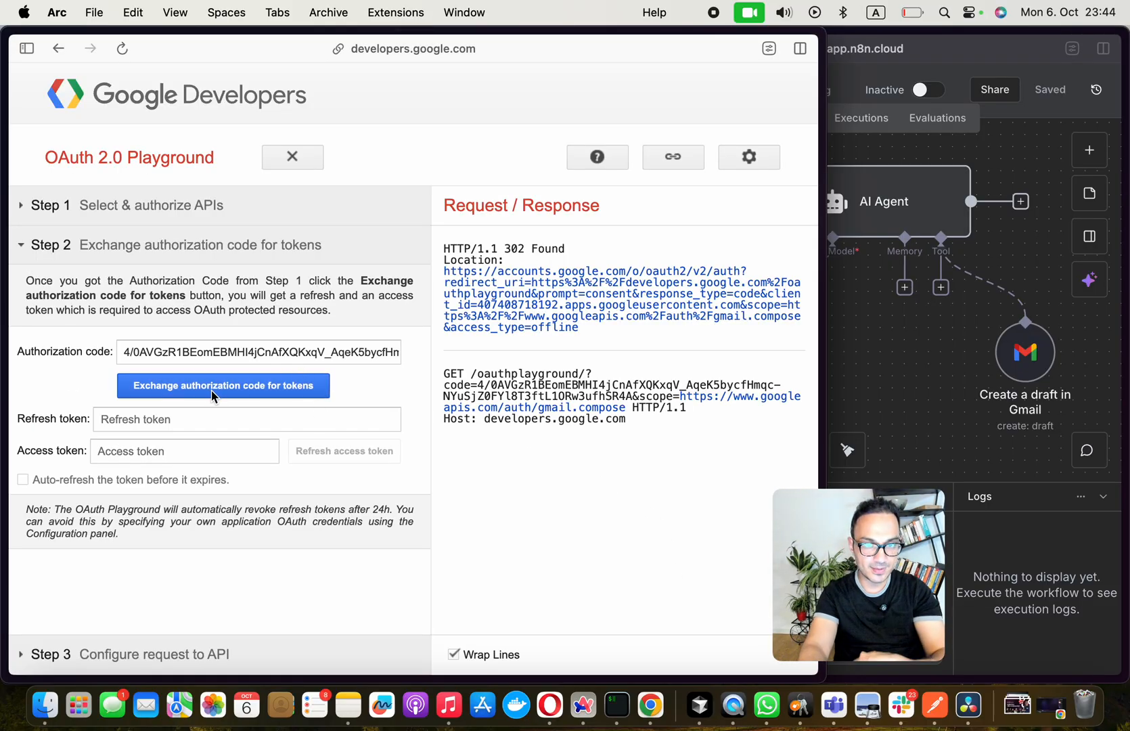
left_click(223, 386)
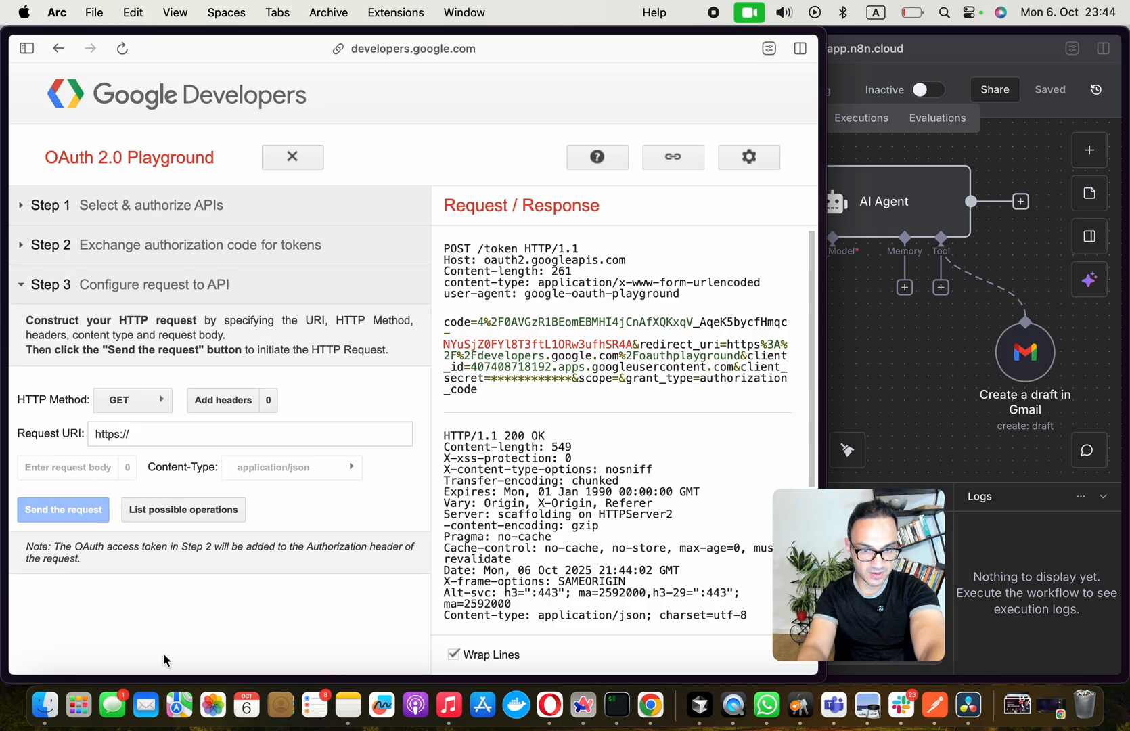
key("cmd+l")
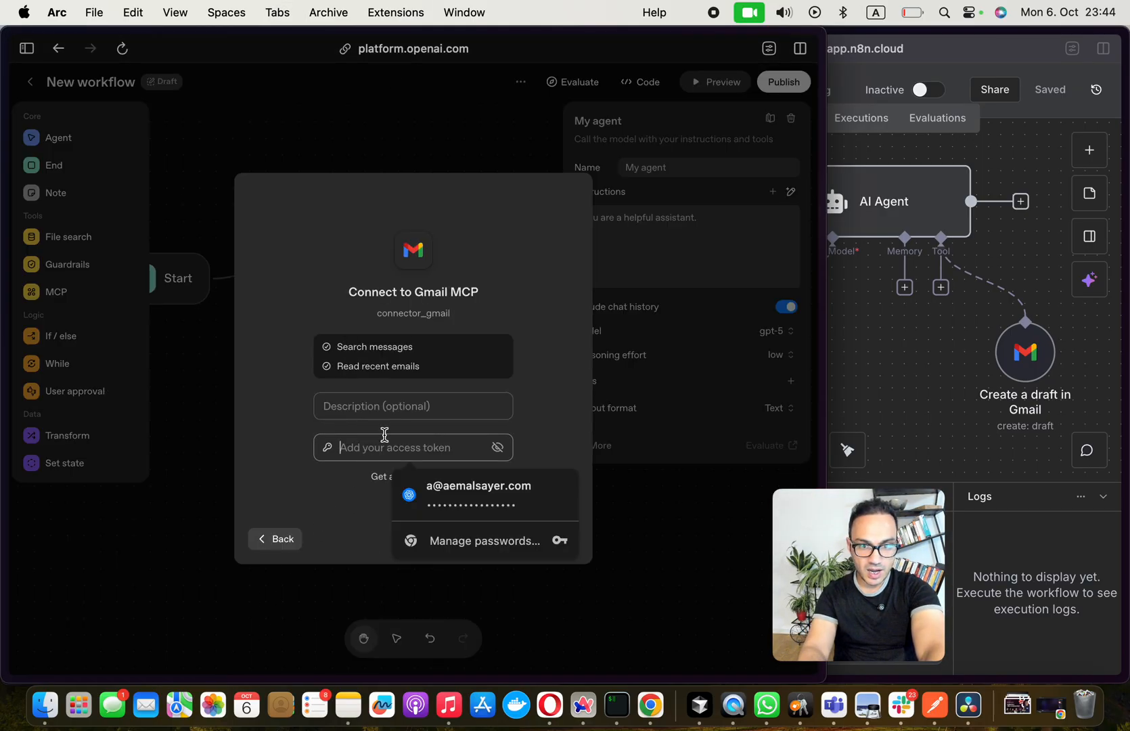
- Attach the gmail MCP tool to My agent with the token, declining password save, then preview
type("my")
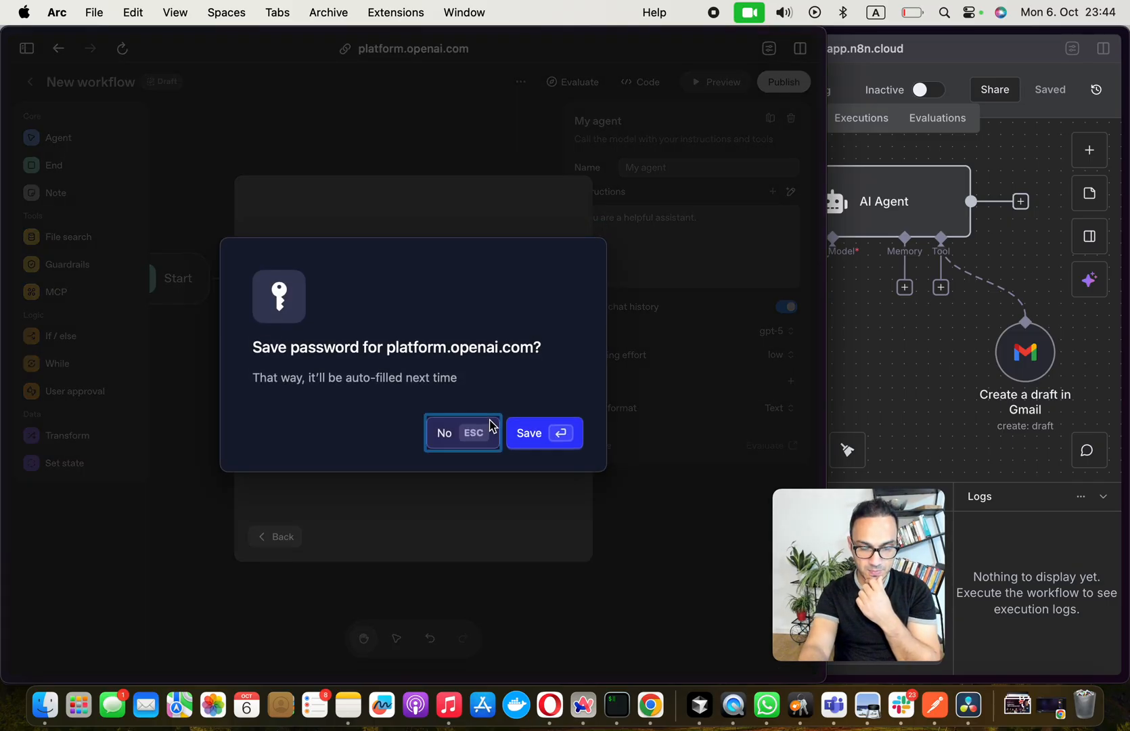
left_click(445, 433)
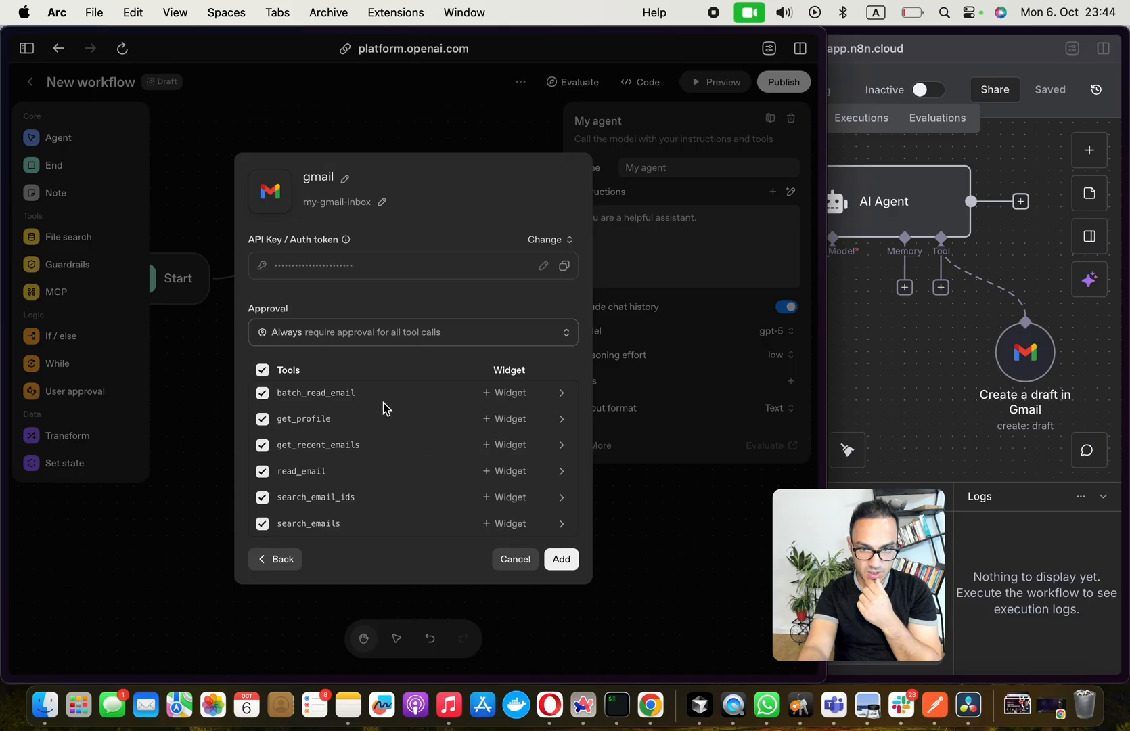
left_click(561, 559)
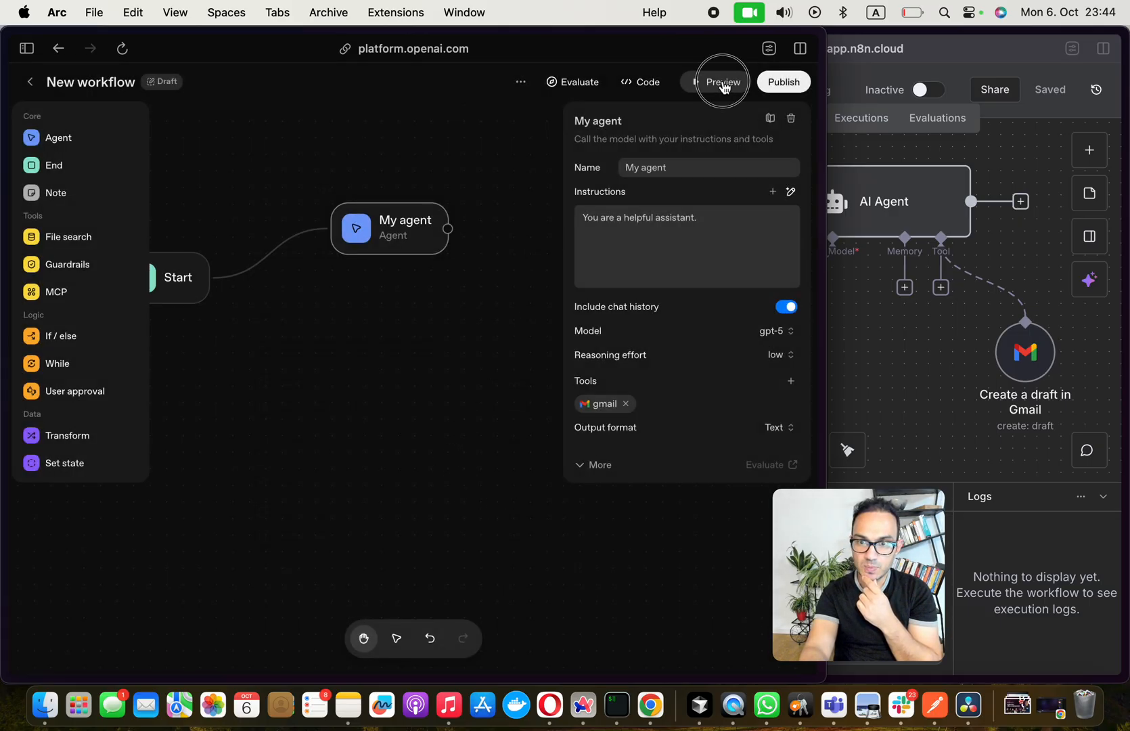
left_click(723, 81)
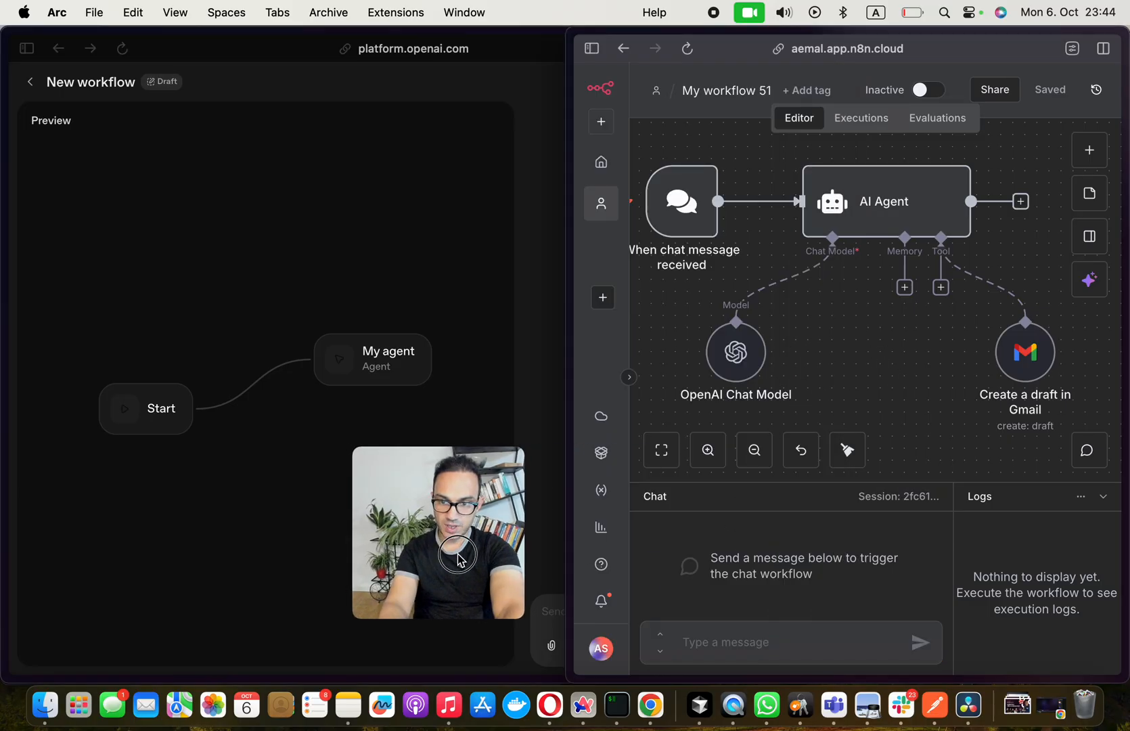
- Ask n8n's chat to email Chris about discussing the NA10 workshop scale-up
left_click(790, 642)
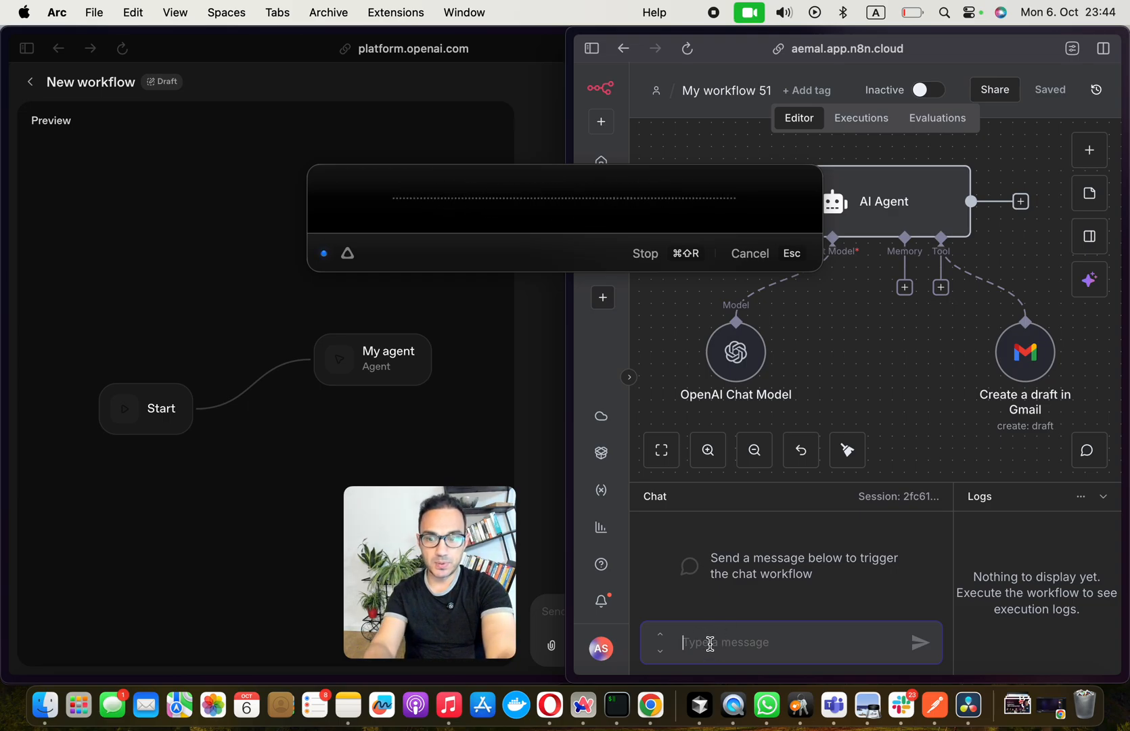
type("Can you please compose an email to Chris and mention that we should talk about NA10 workshop scale up.")
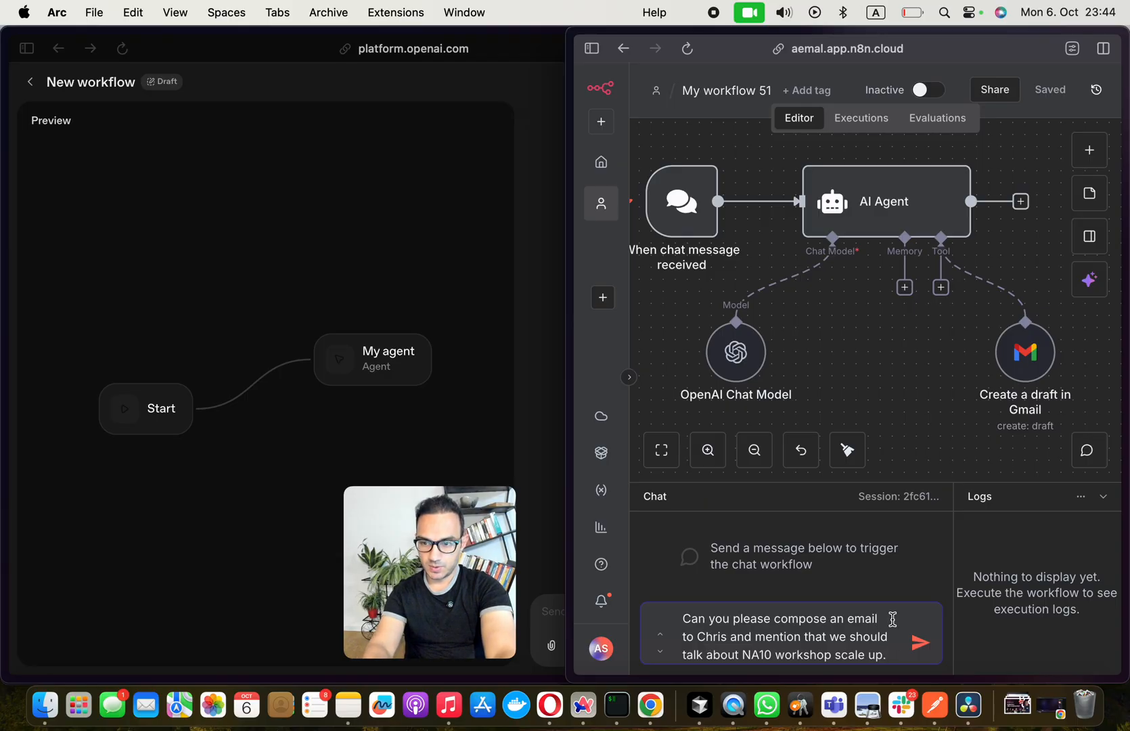
left_click(921, 643)
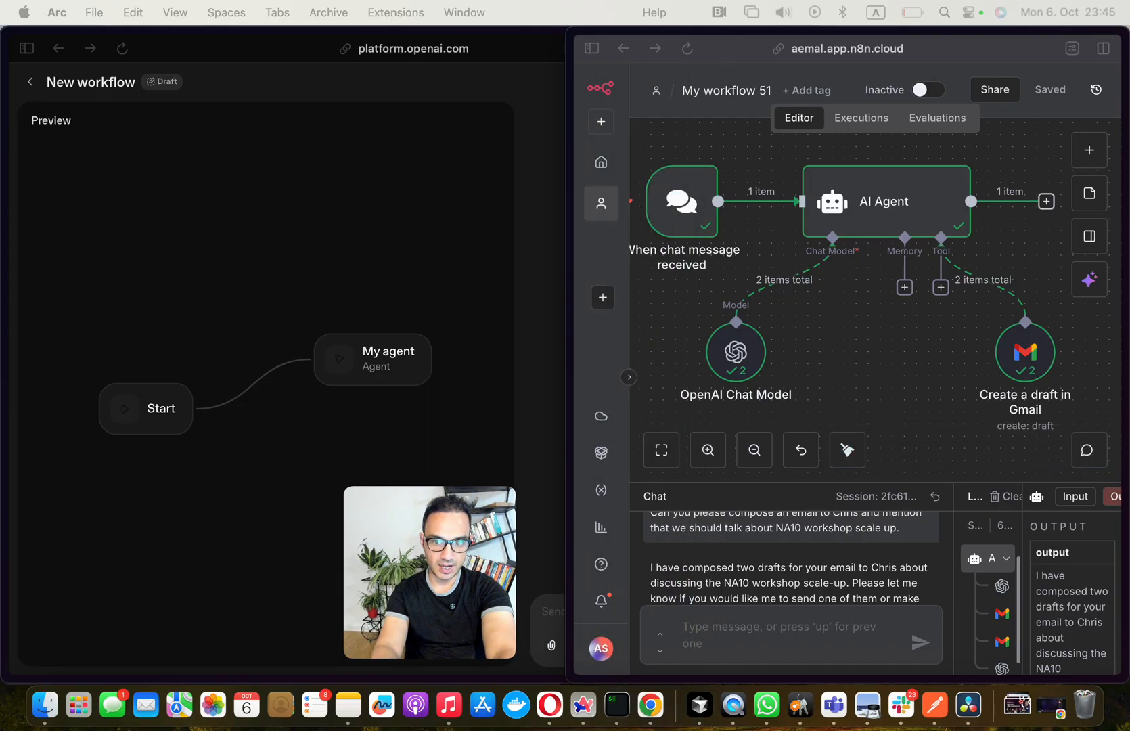
mouse_move(860, 363)
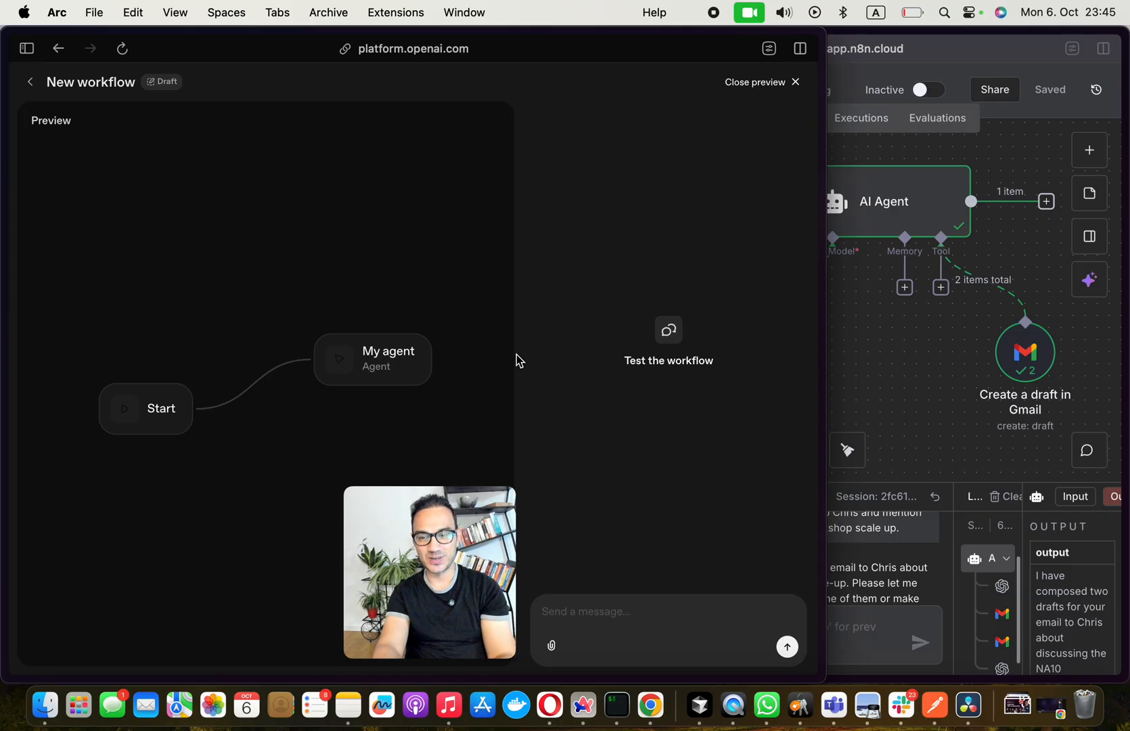
mouse_move(699, 476)
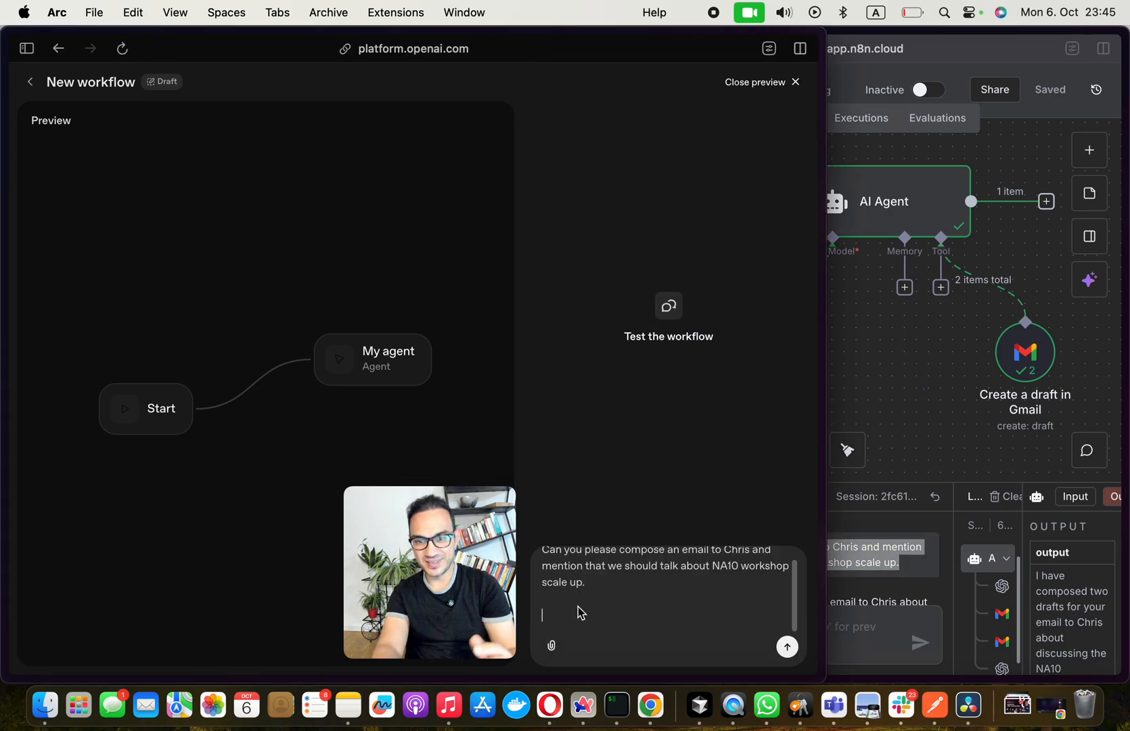
- Send the Chris NA10 email request to the preview, dismiss the error, and resend it
left_click(787, 646)
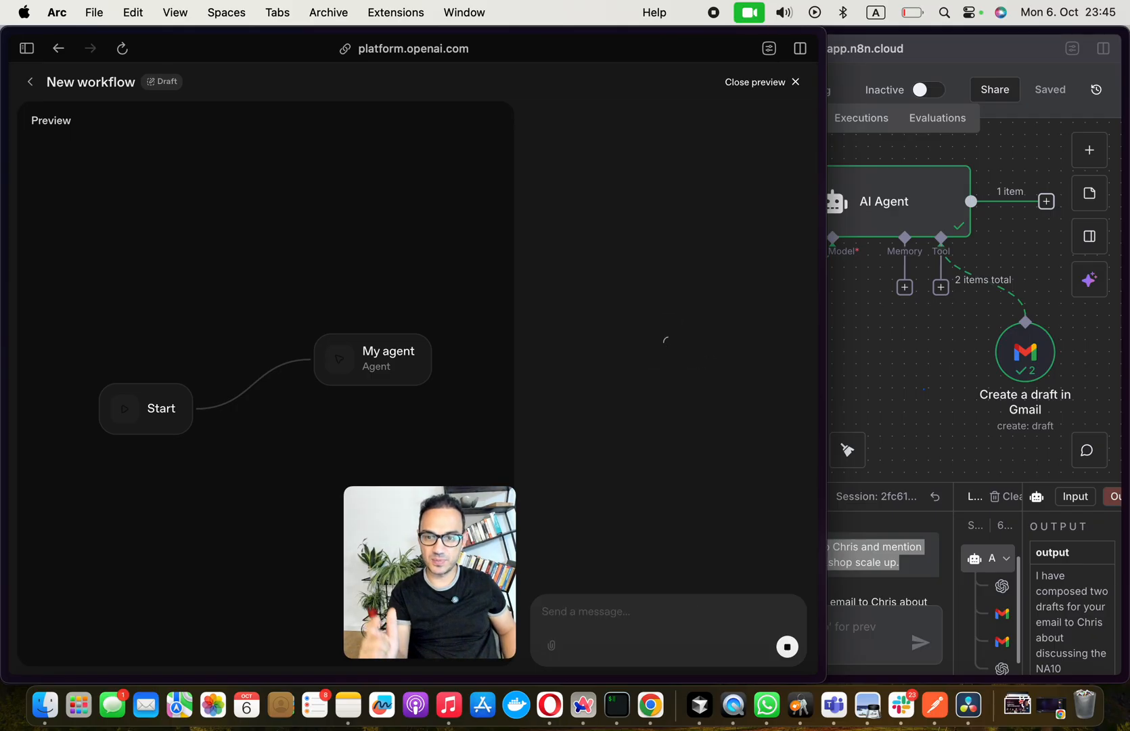
left_click(787, 646)
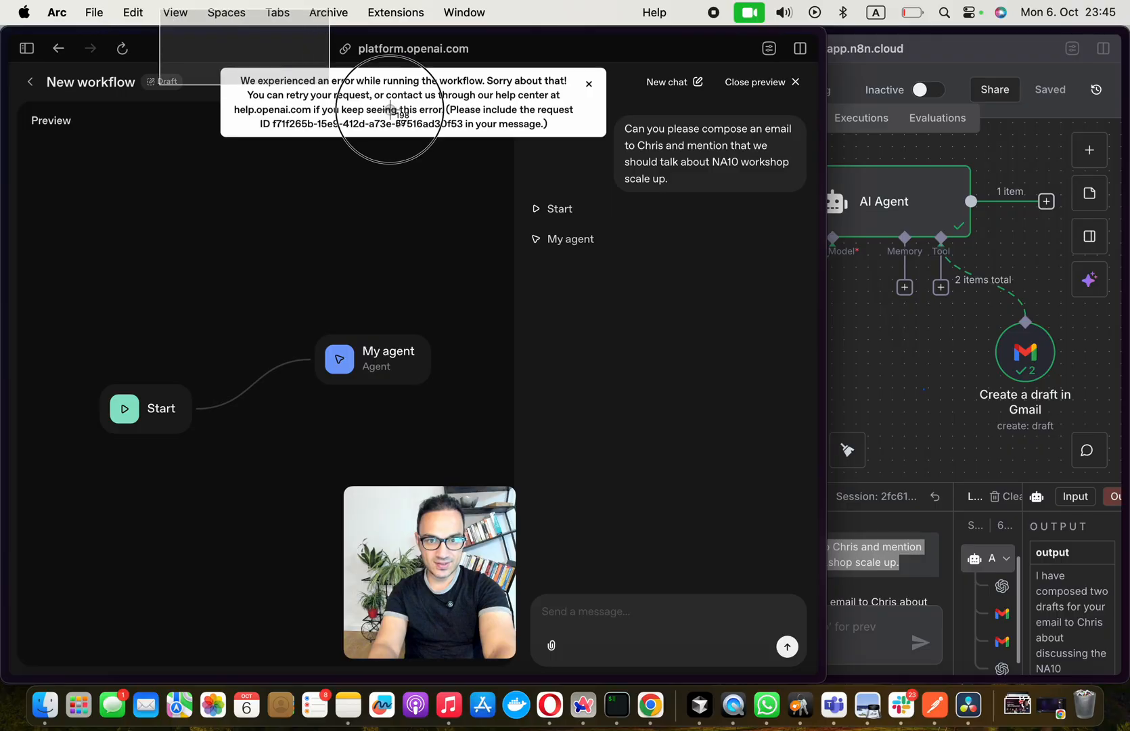
left_click(588, 84)
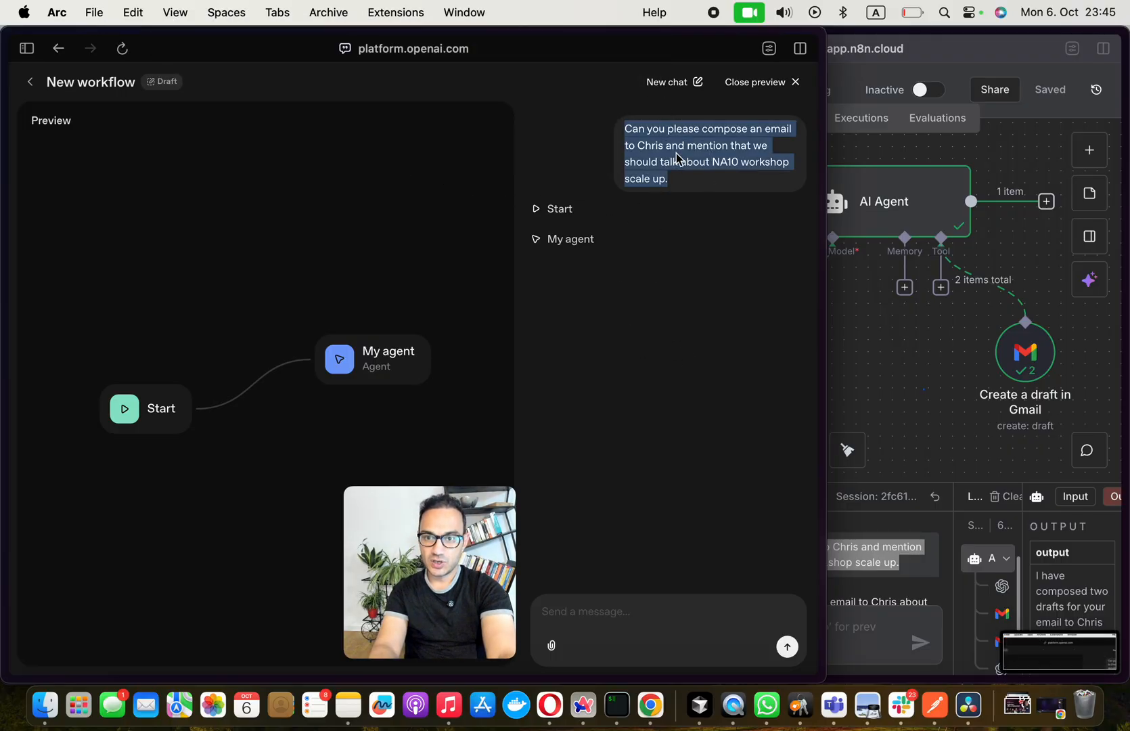
type("Can you please compose an email to Chris and mention that we should talk about NA10 workshop scale up.")
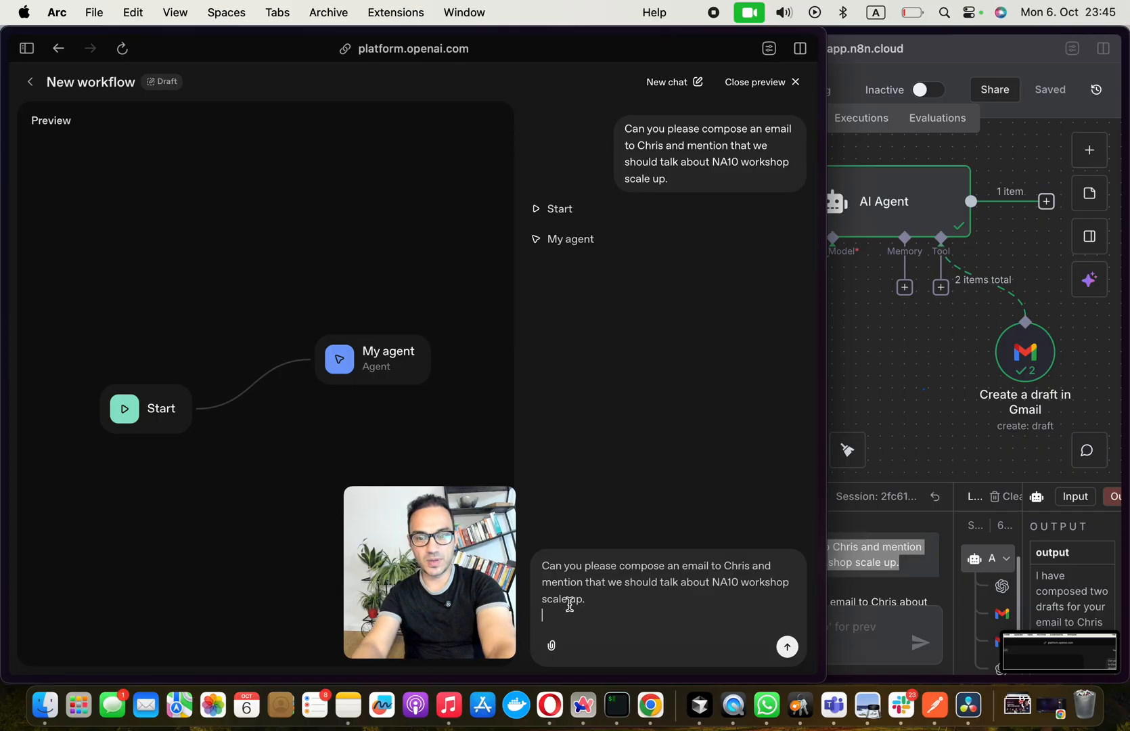
left_click(786, 646)
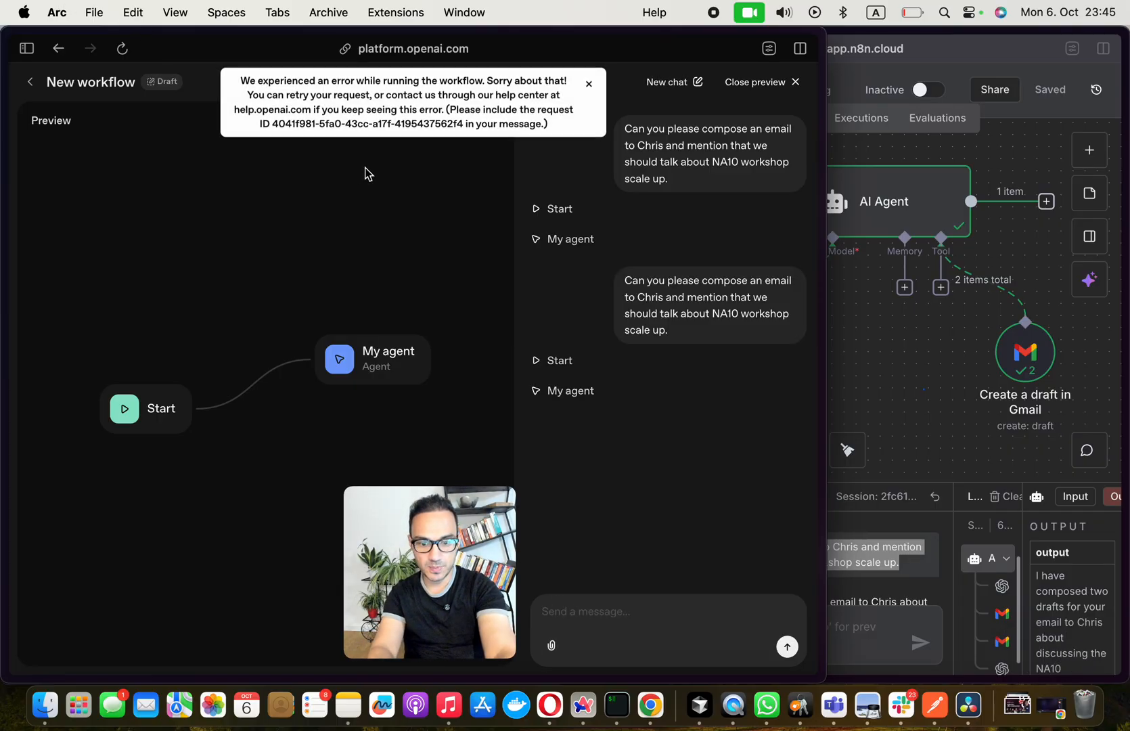